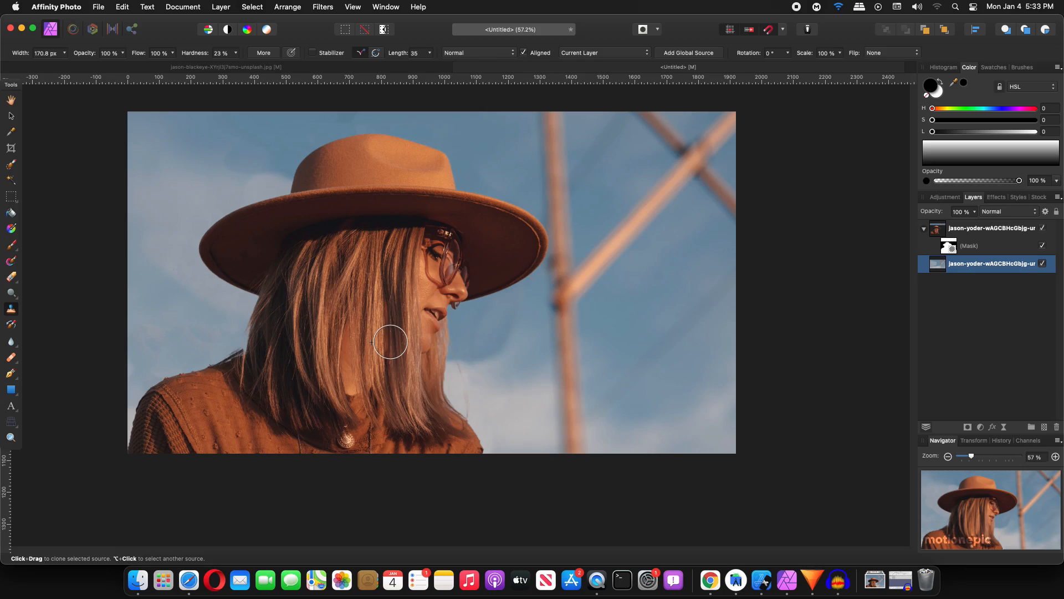
mouse_move(865, 284)
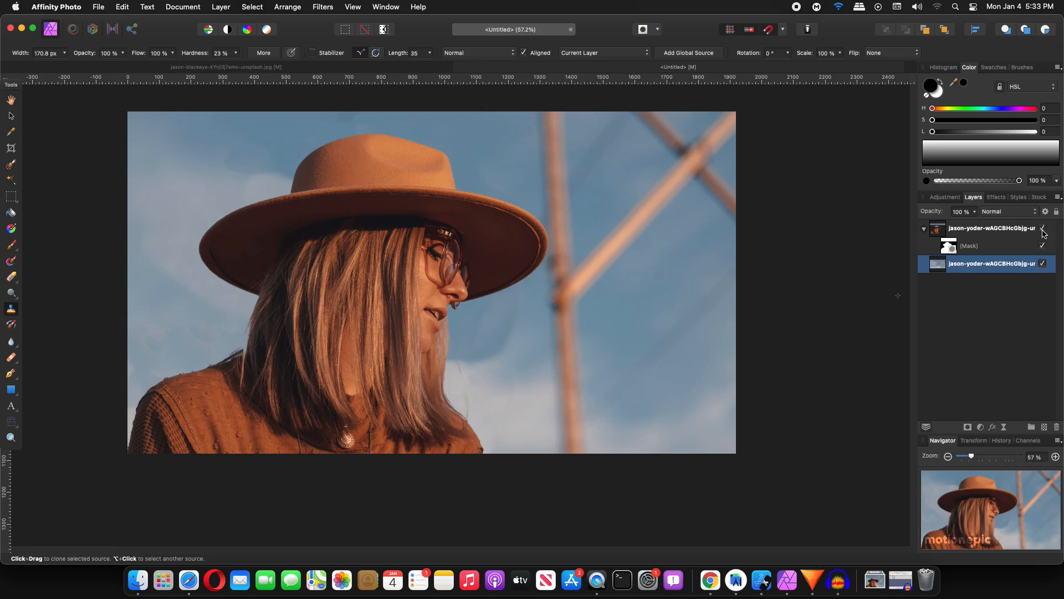
Toggle layer visibility to leave the background photo hidden and the cut-out girl layer selected.
click(1042, 229)
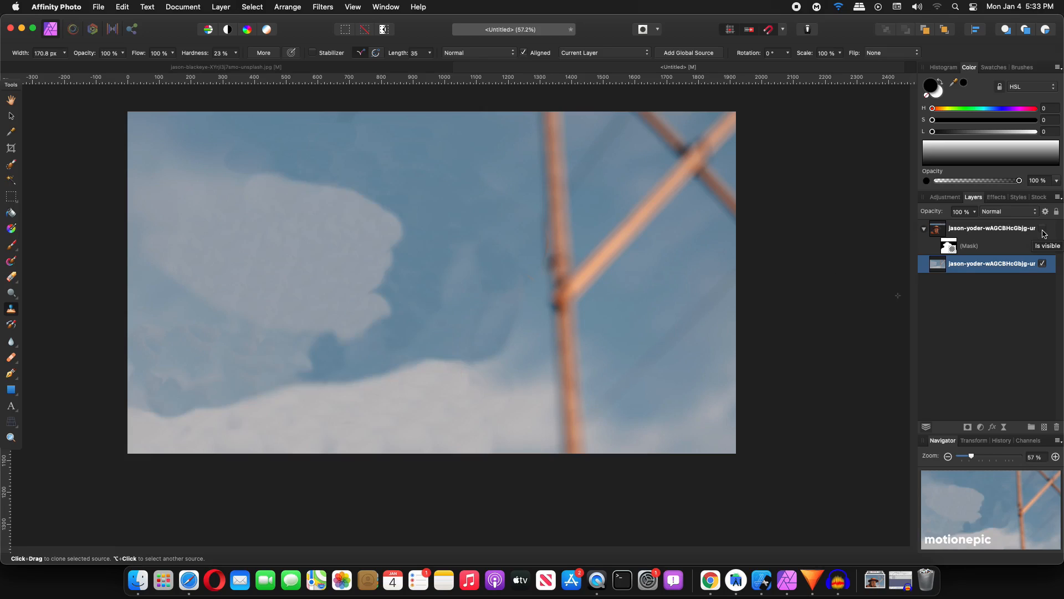
click(1043, 264)
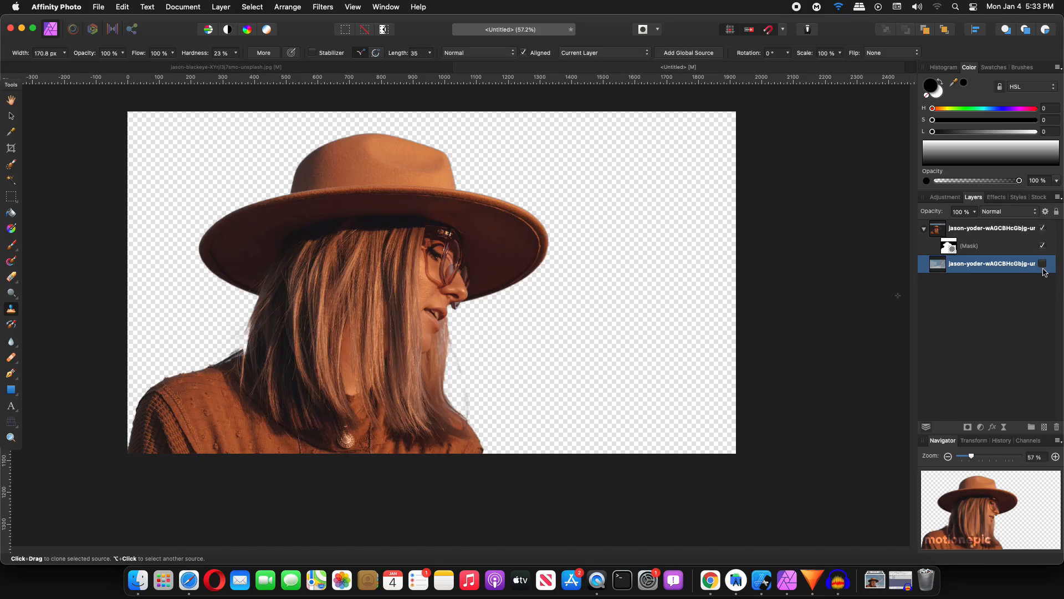
click(1042, 264)
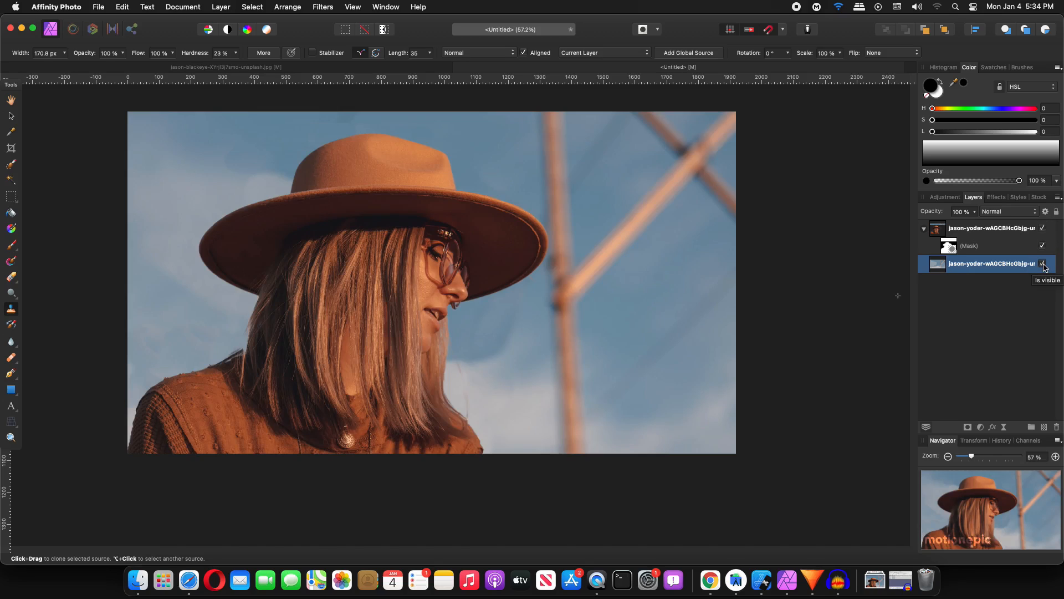
click(1042, 264)
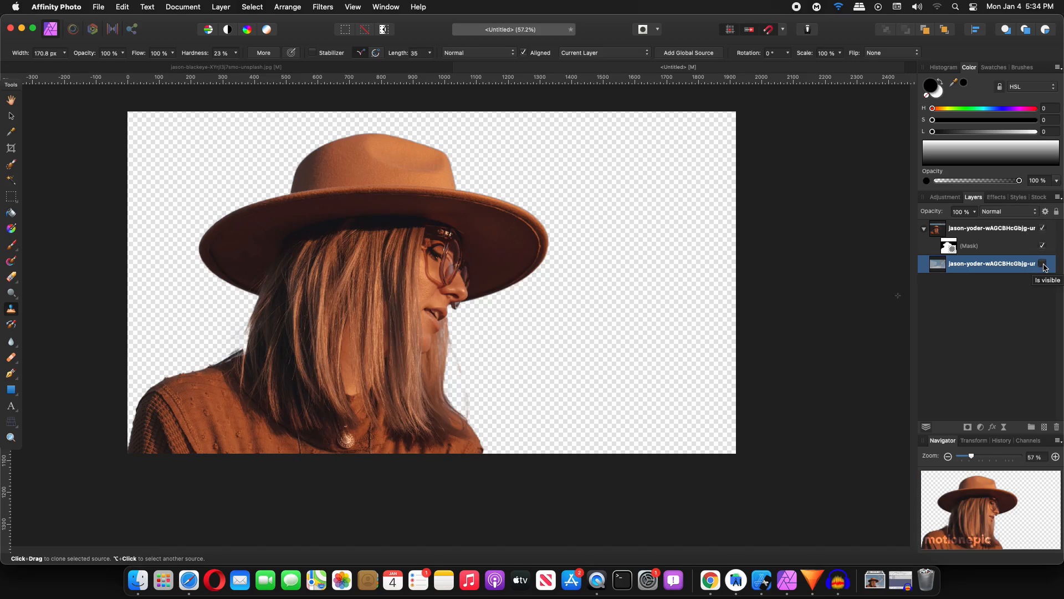
click(1042, 263)
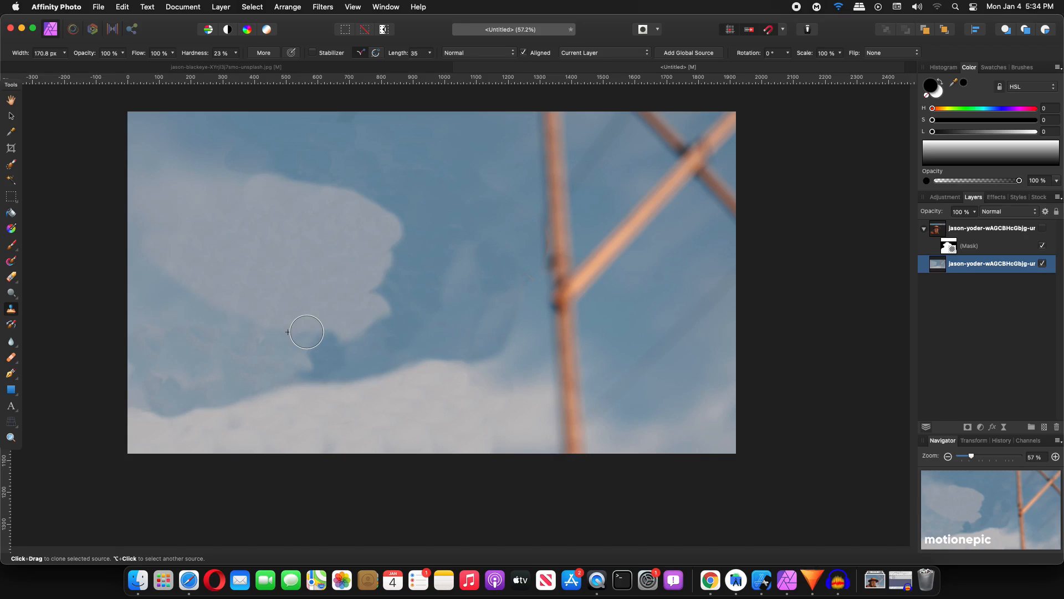
mouse_move(397, 294)
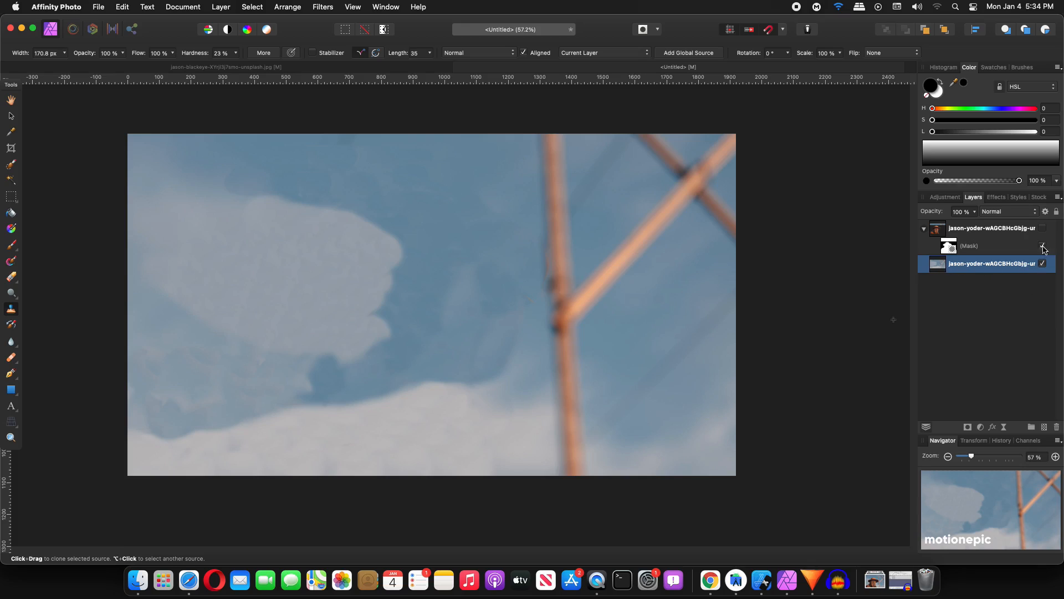
click(1042, 228)
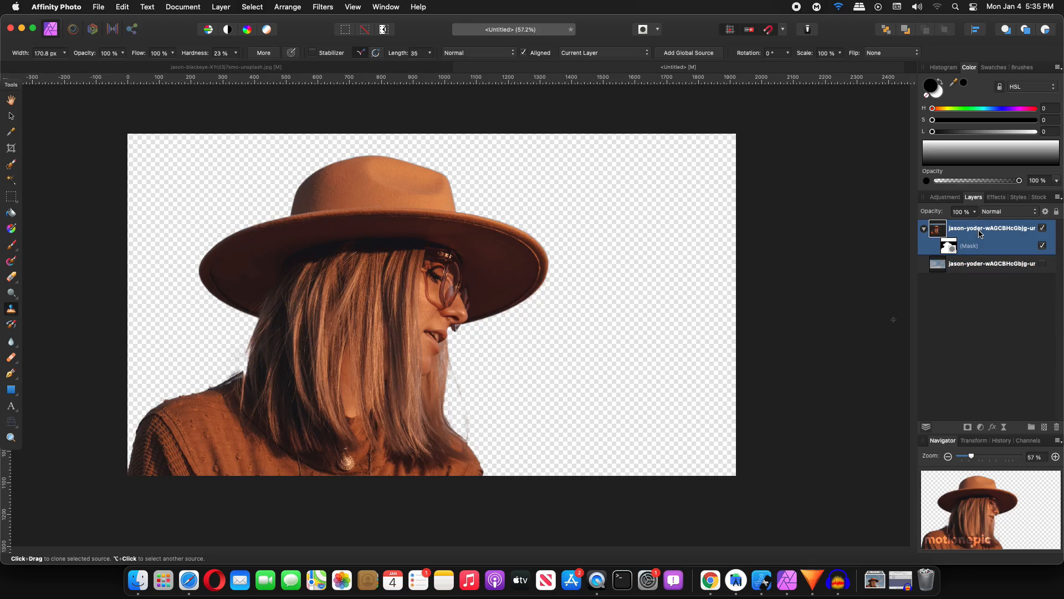
mouse_move(645, 266)
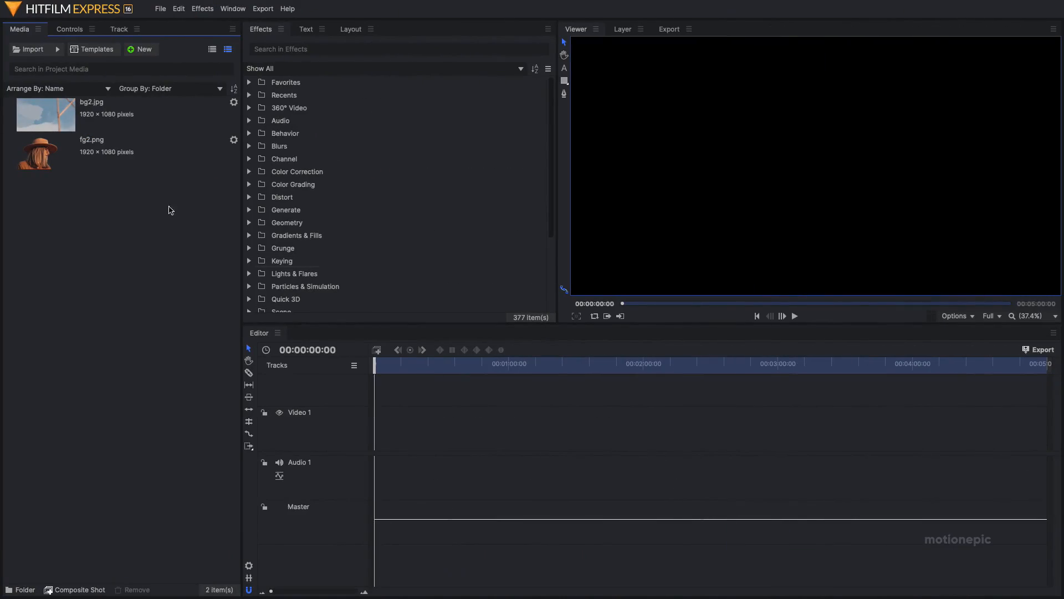
Create a composite shot 'foreground' from fg2.png with duration 00:00:10:00.
click(91, 152)
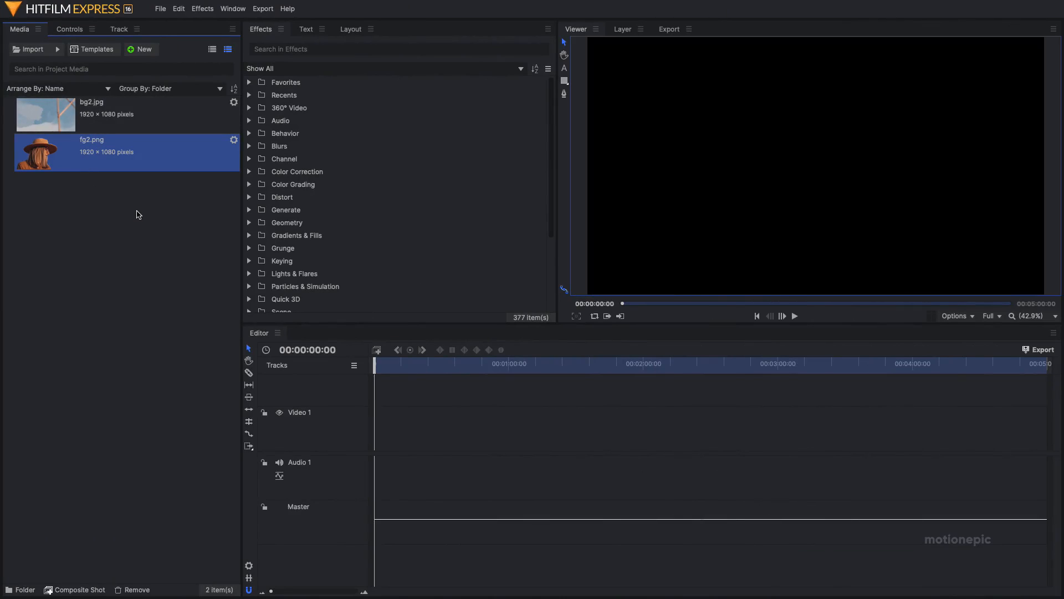
click(75, 590)
text(f)
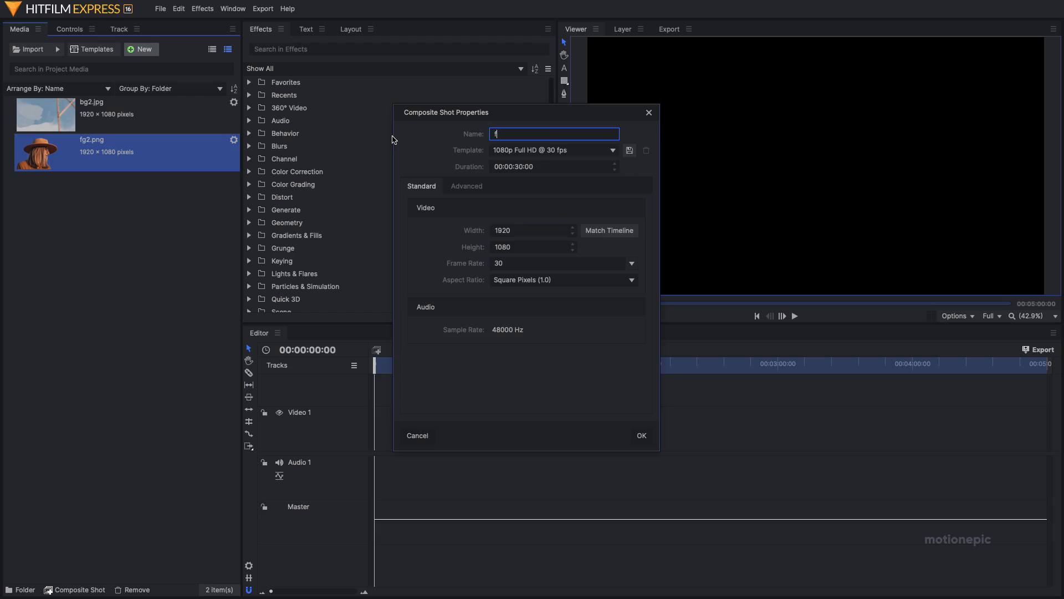
text(ore)
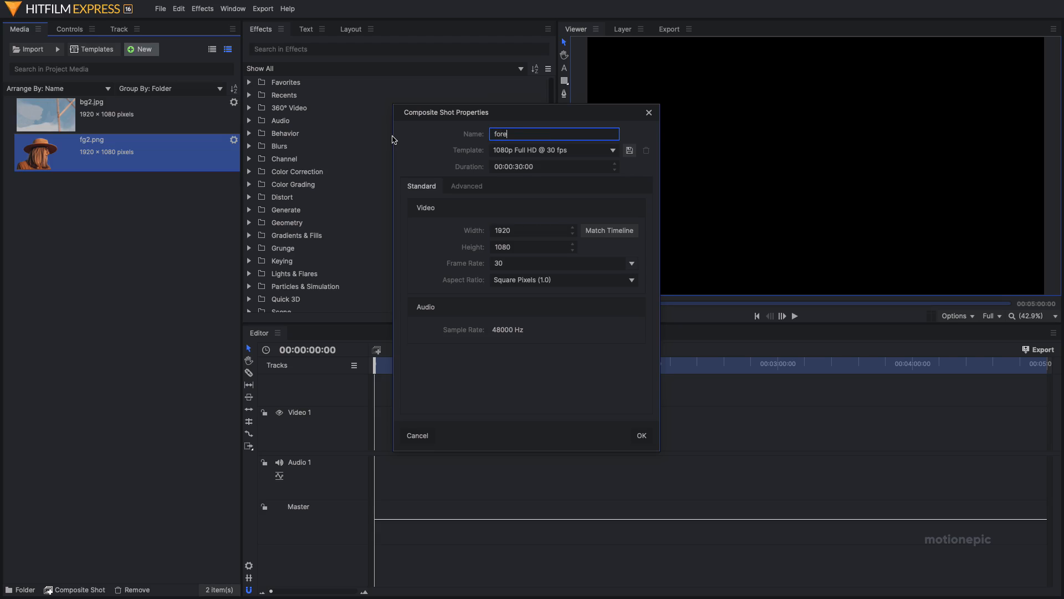
text(ground)
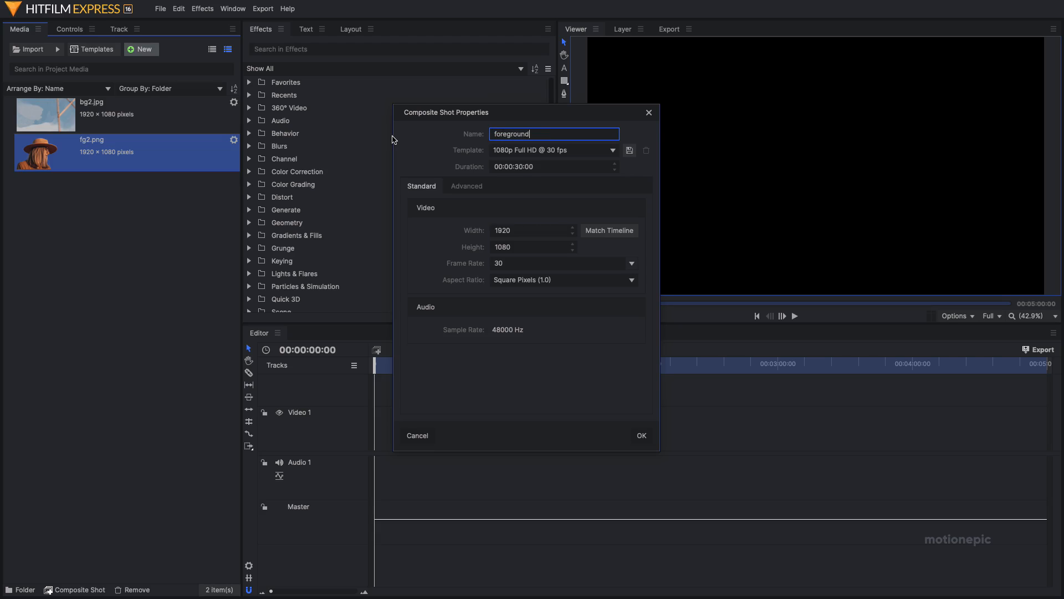
click(550, 166)
text(1)
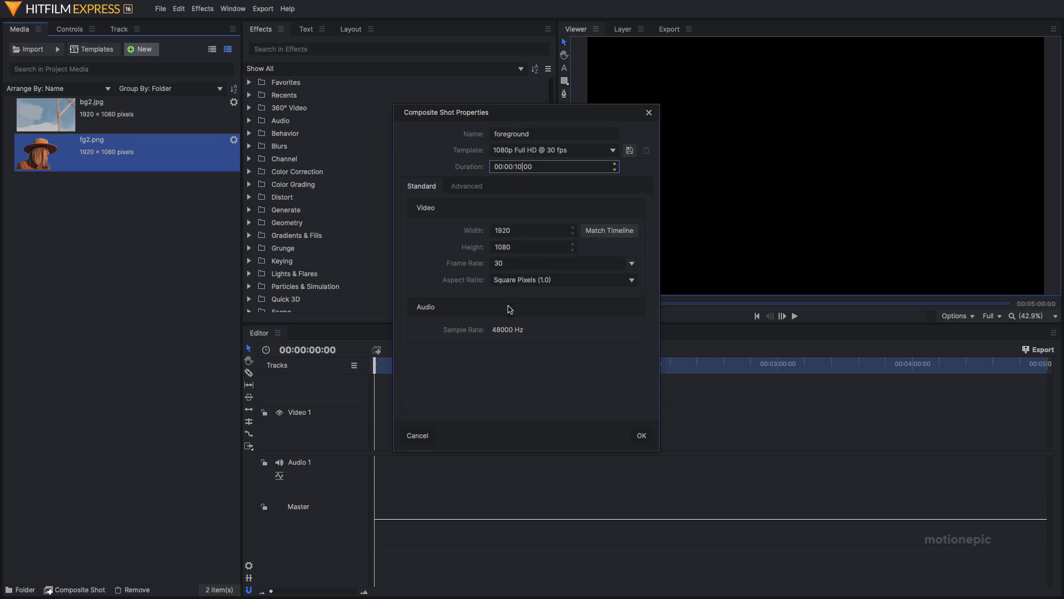
click(641, 435)
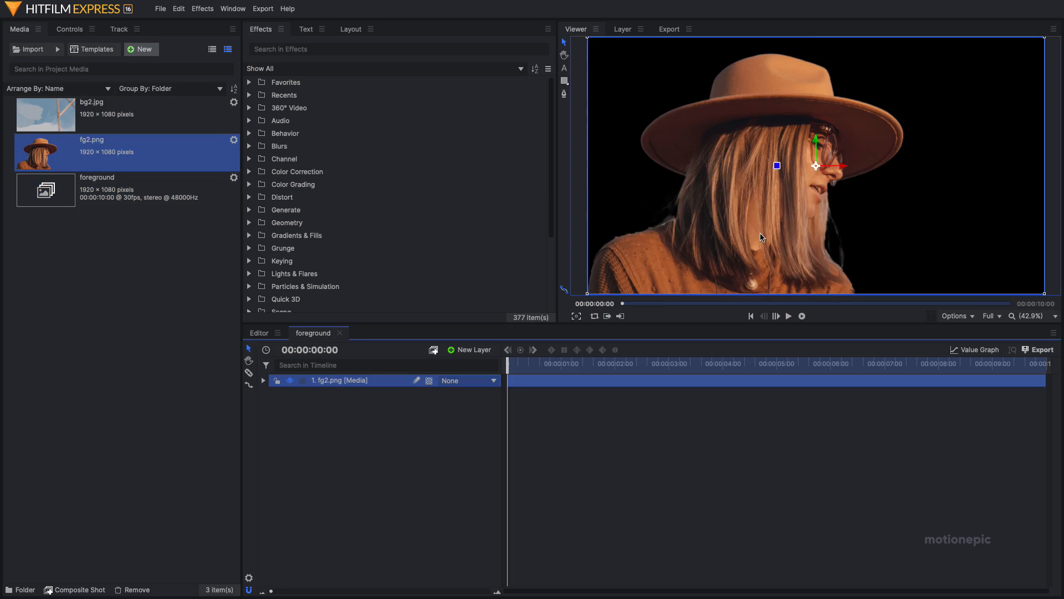
Create a second composite shot named 'backg...' holding the bg2.jpg sky image.
click(142, 49)
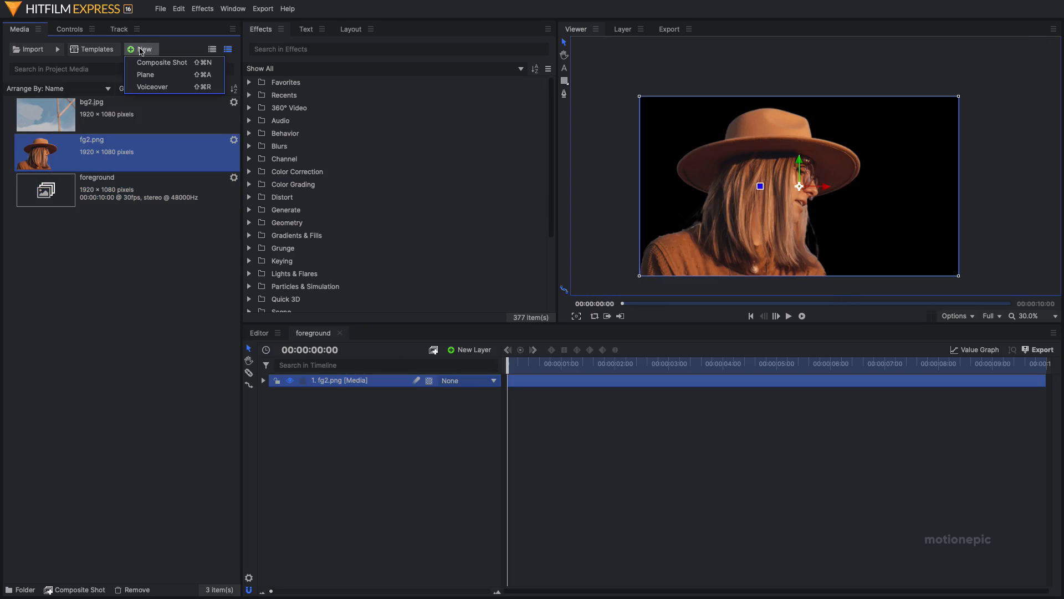
click(162, 62)
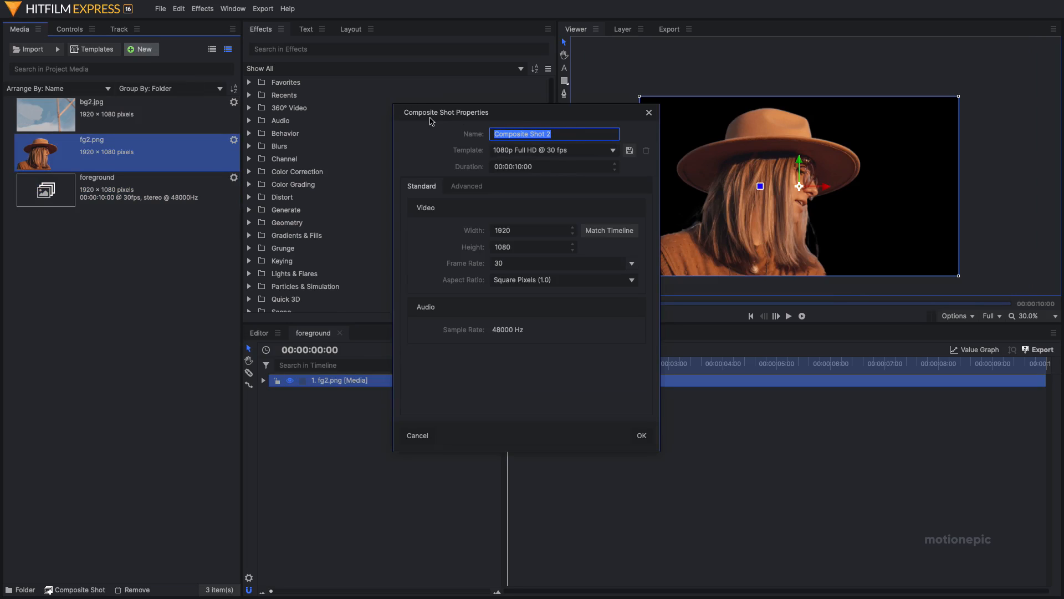
text(backg)
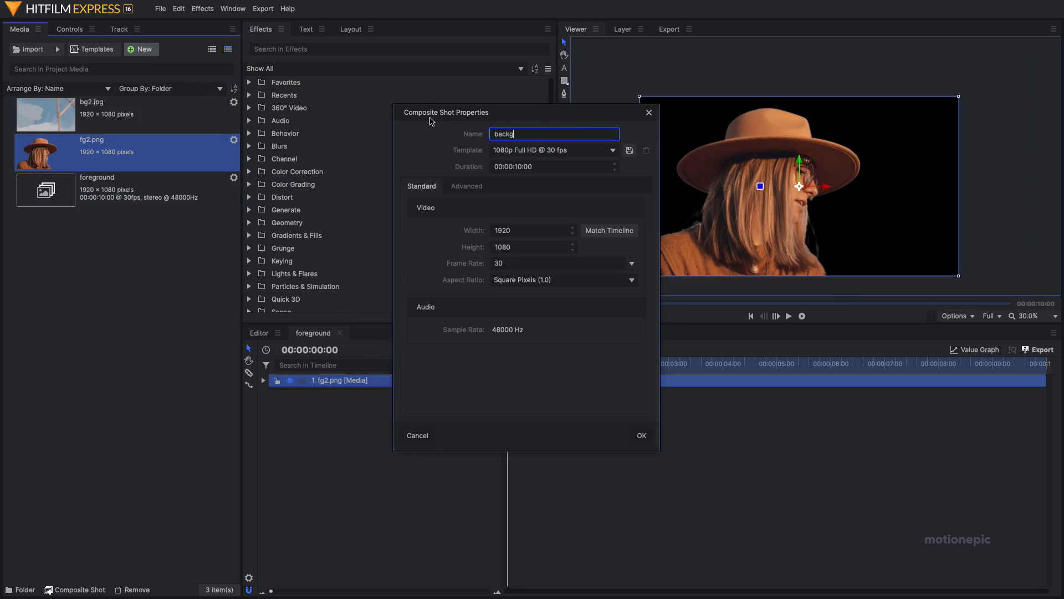
click(641, 435)
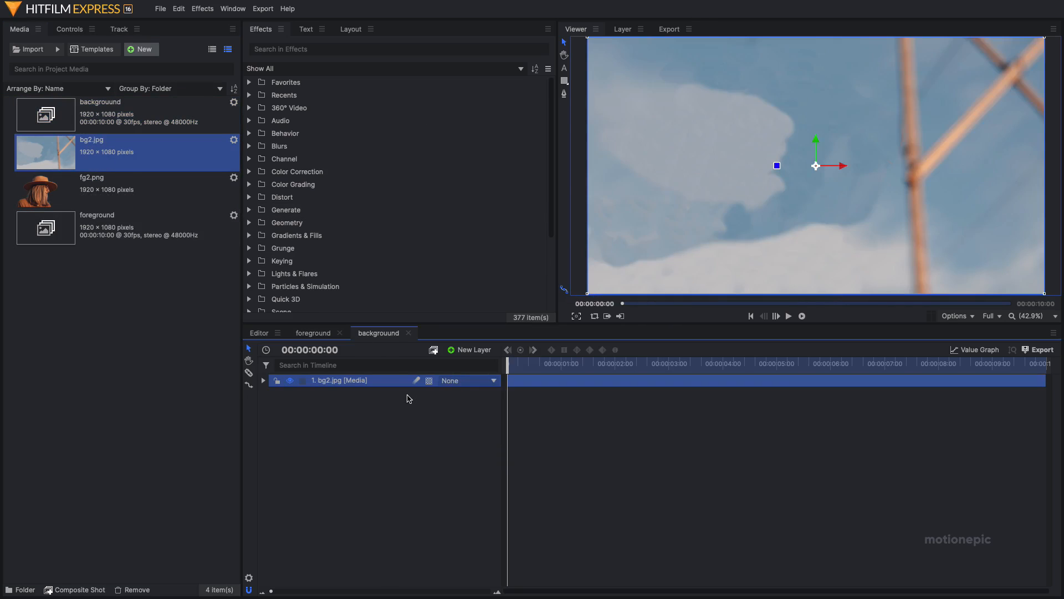
click(142, 49)
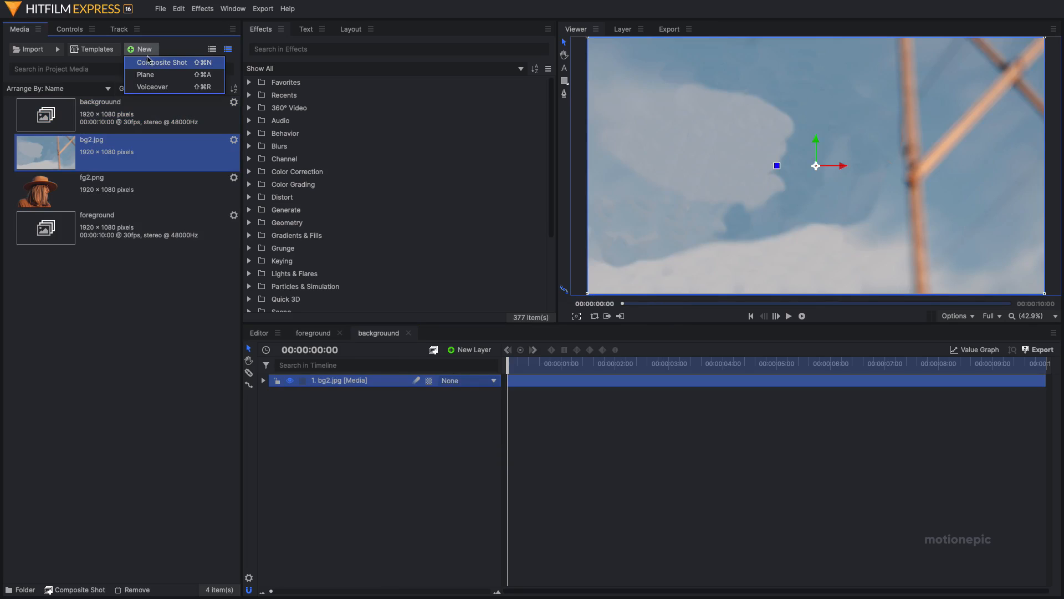
Create a composite shot 'main' stacking the foreground composite above the background composite.
click(162, 62)
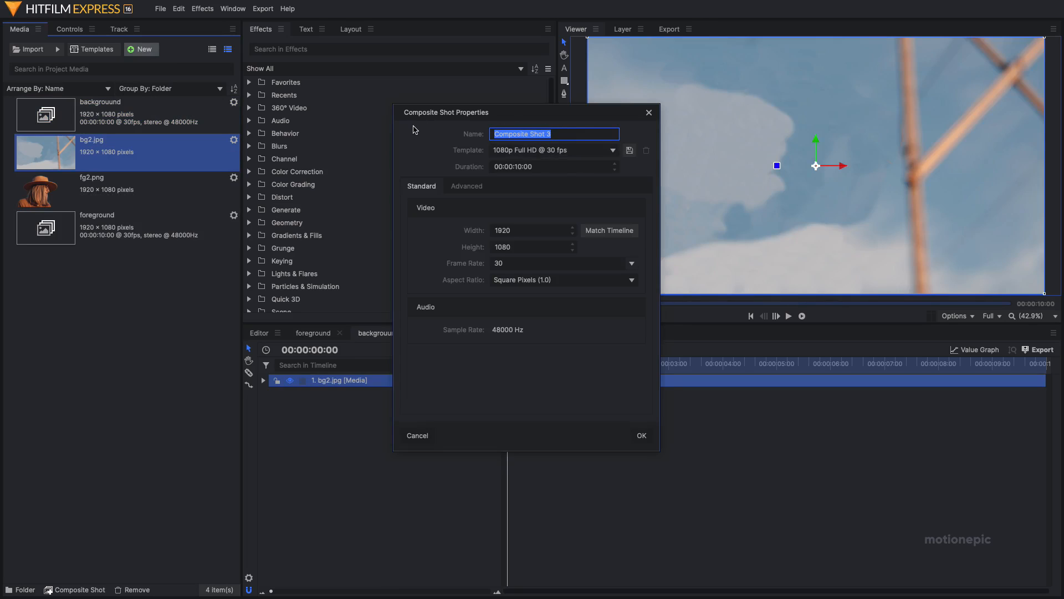
text(main)
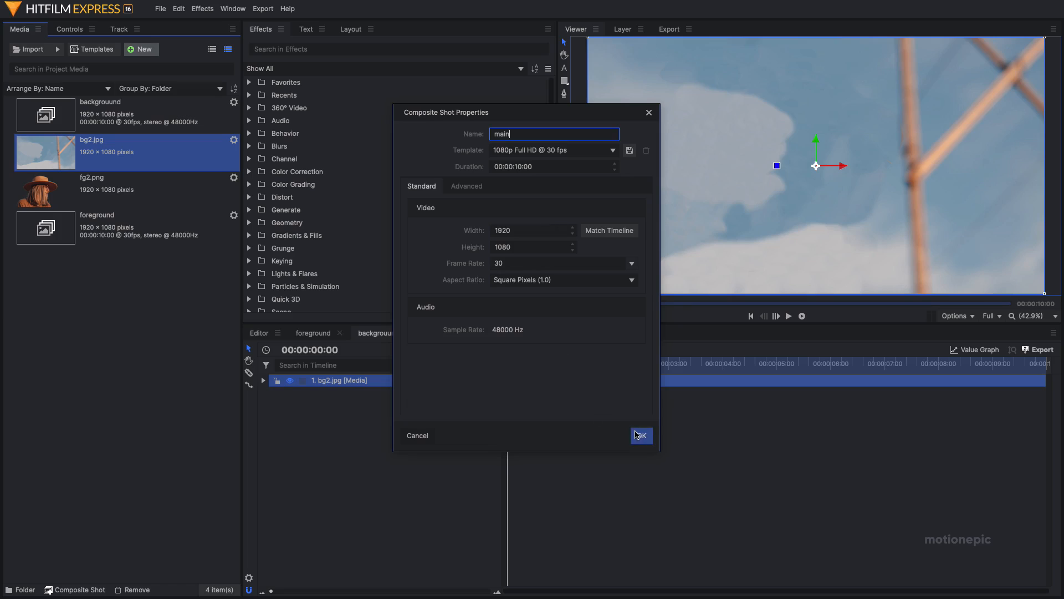
click(641, 435)
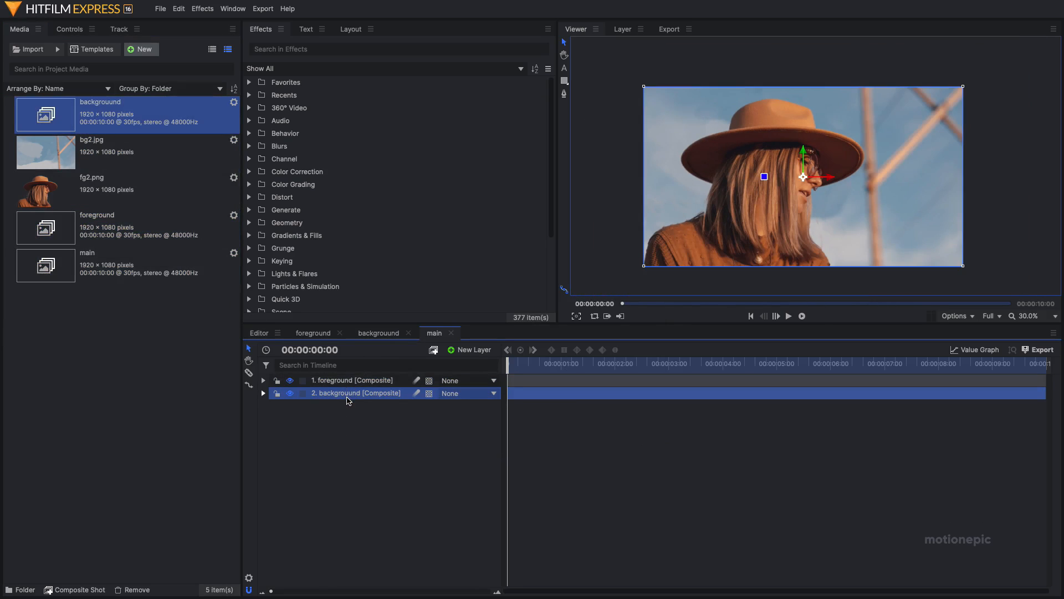
click(352, 380)
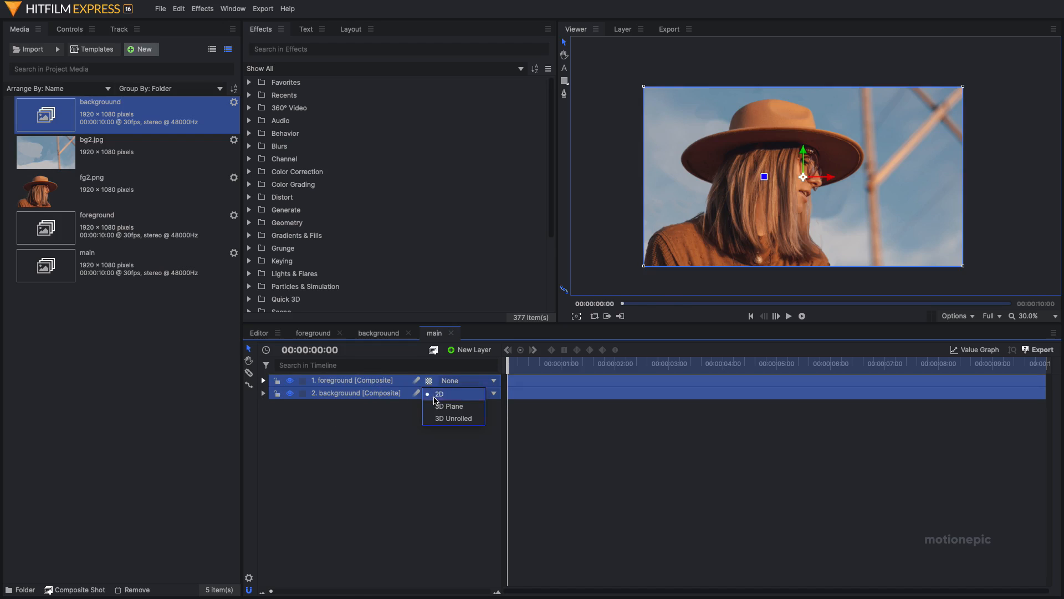
Make the layers 3D planes, accept a new camera, and reveal its Transform properties.
click(450, 406)
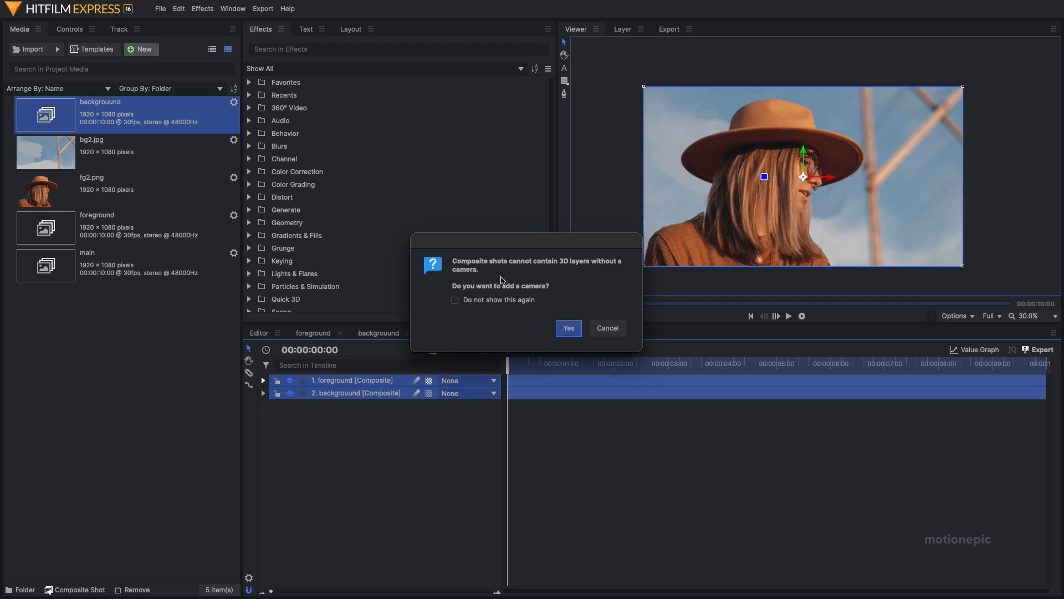
click(569, 327)
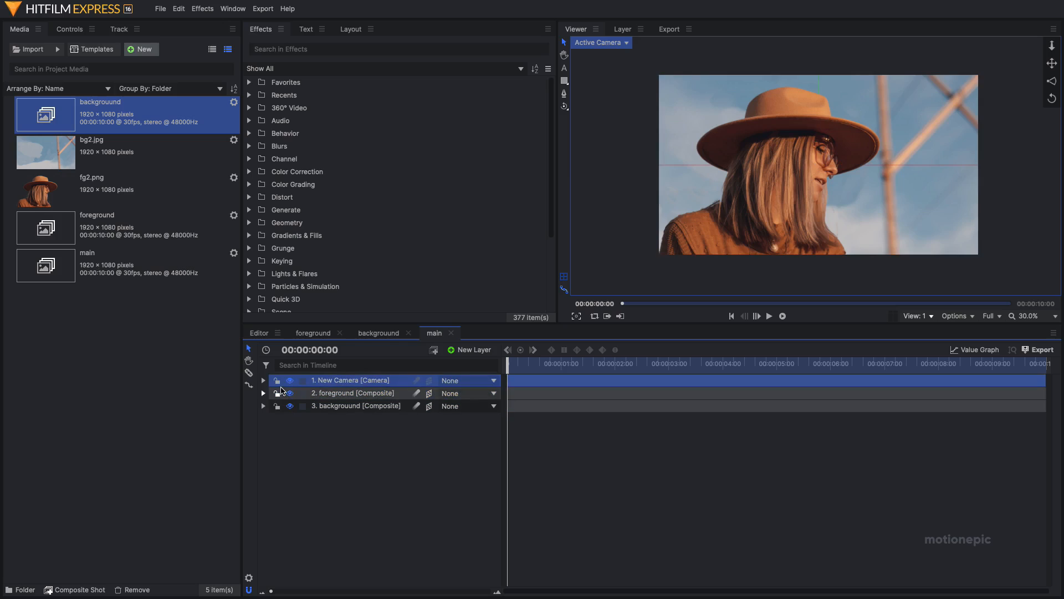
click(263, 380)
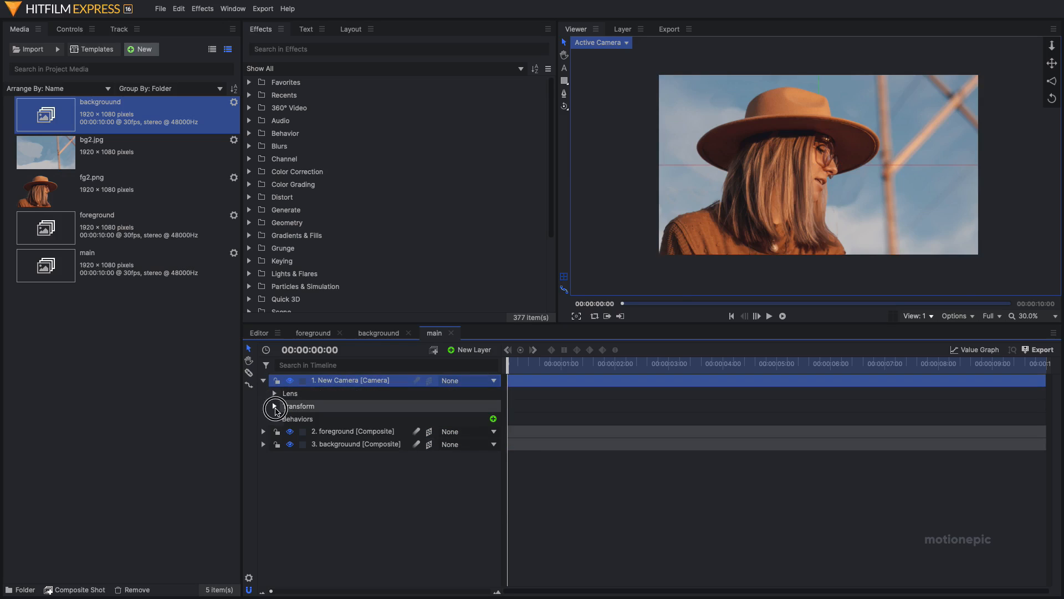
click(275, 406)
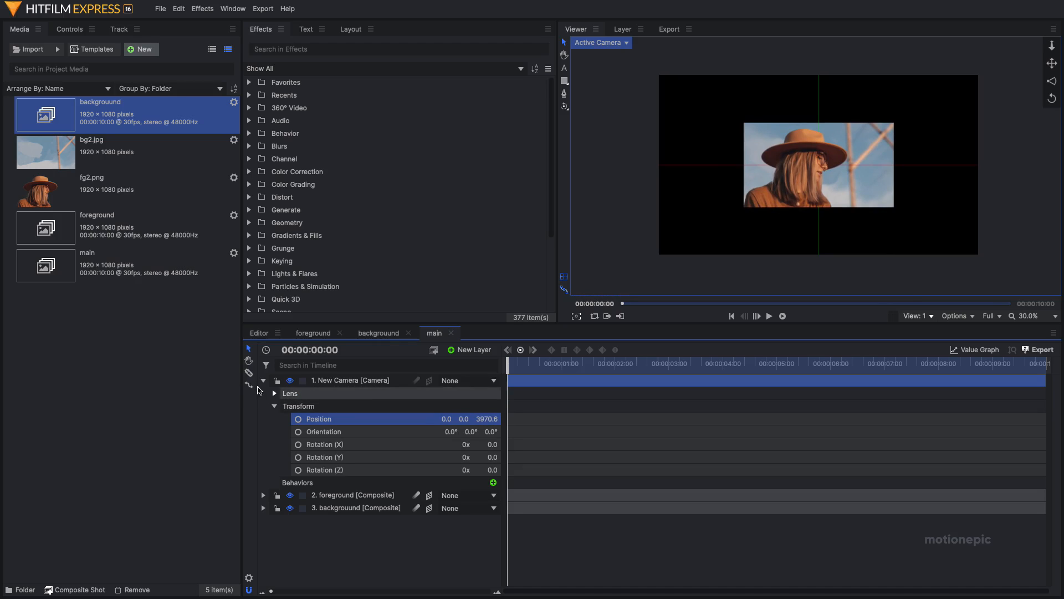
Set the foreground layer's Anchor Point Y and Position Y to -540 so it pivots from its bottom edge.
click(264, 381)
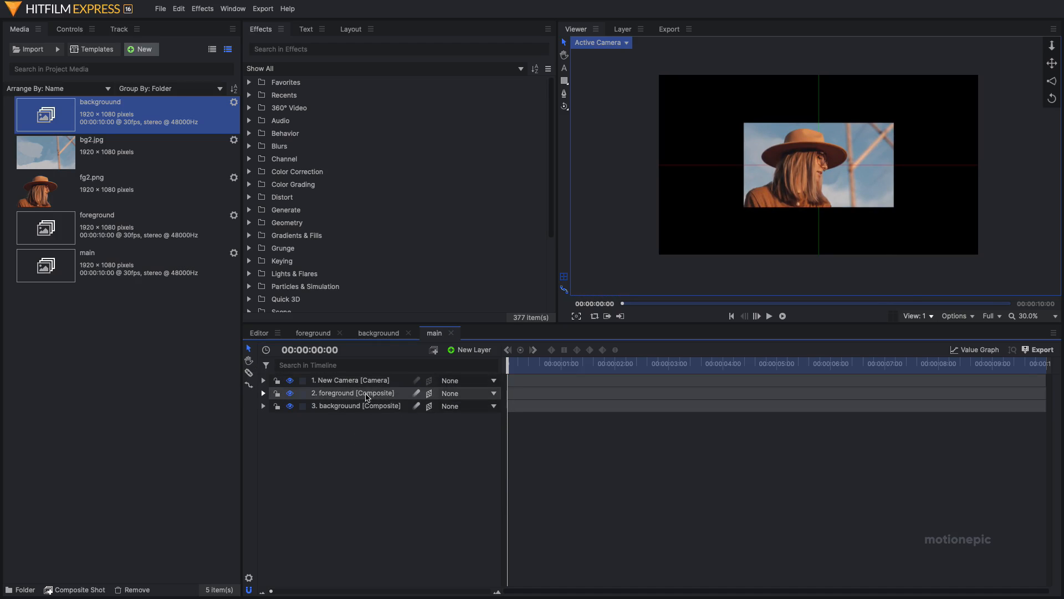
click(353, 392)
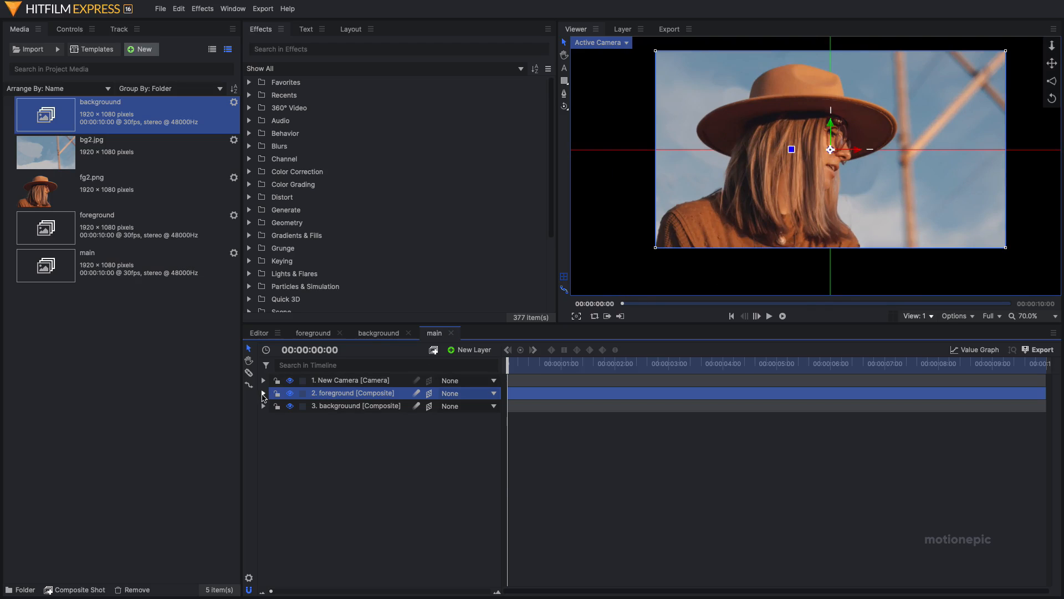
click(264, 393)
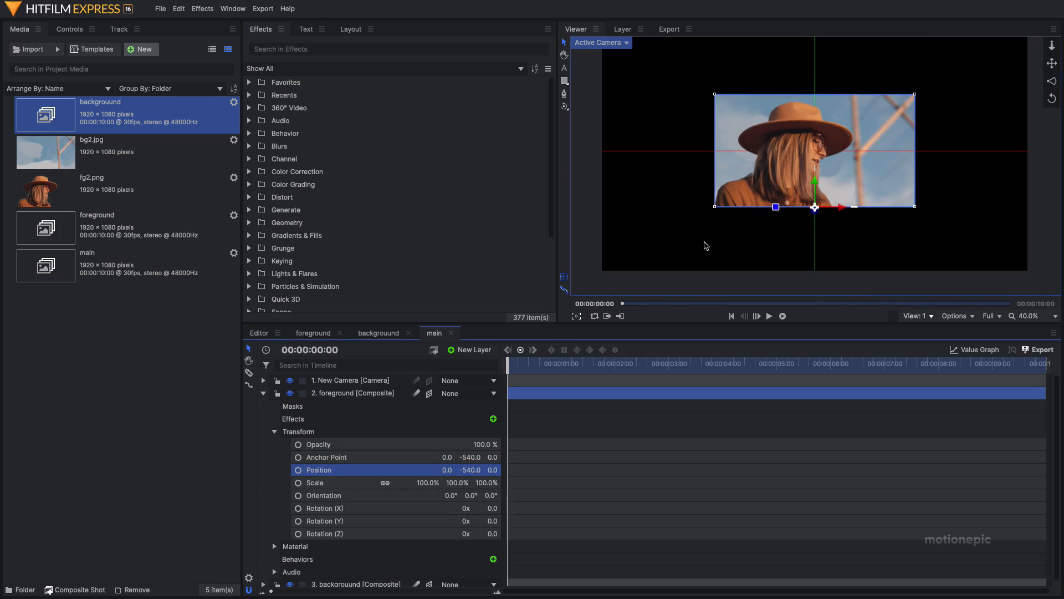
click(264, 393)
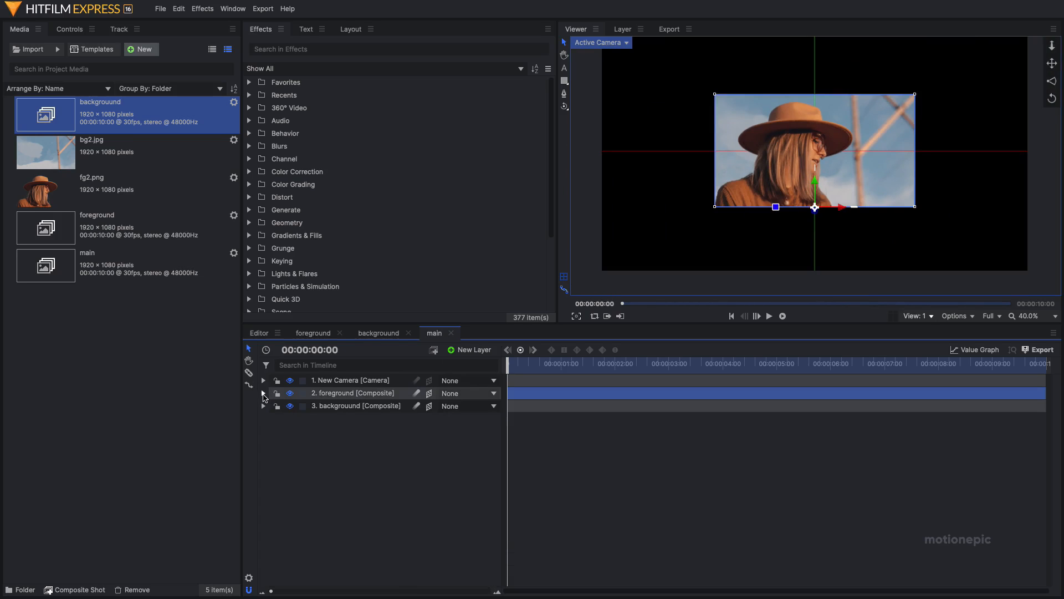
Add a New Point layer and parent the camera to '1. New Point'.
click(471, 349)
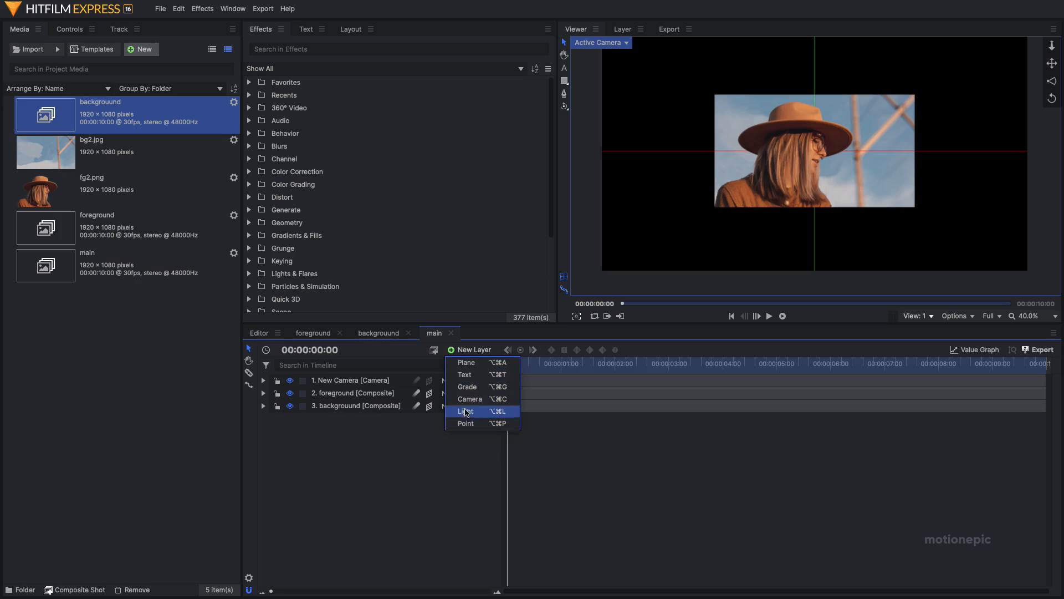
click(466, 424)
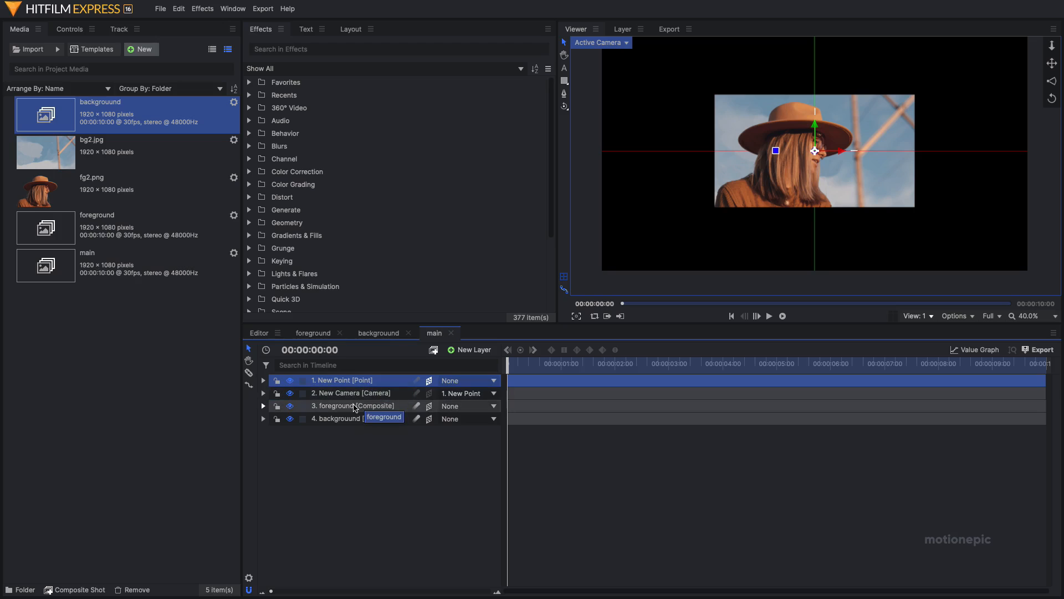
click(343, 406)
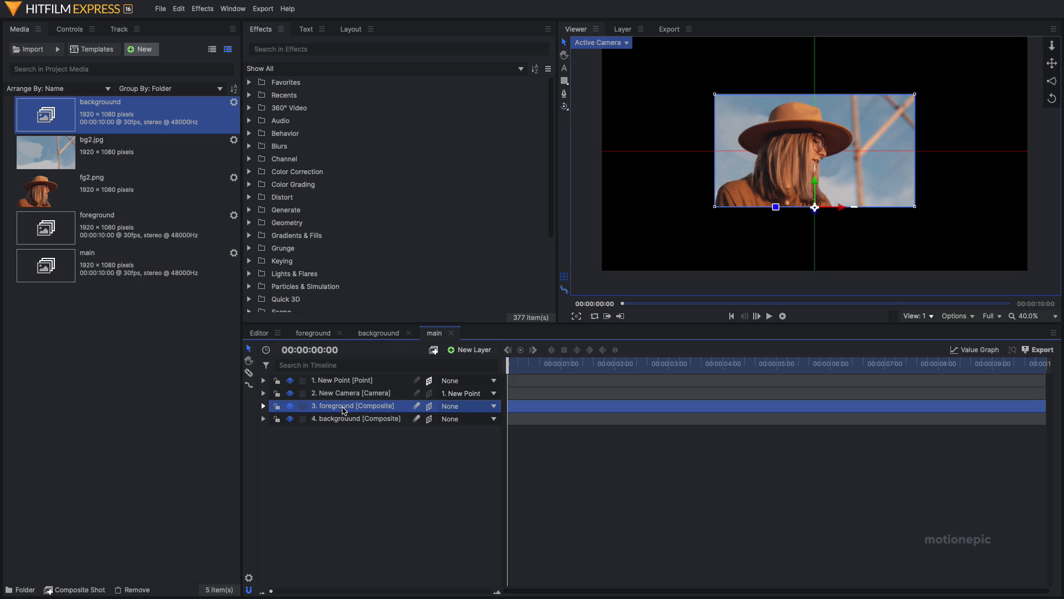
click(264, 406)
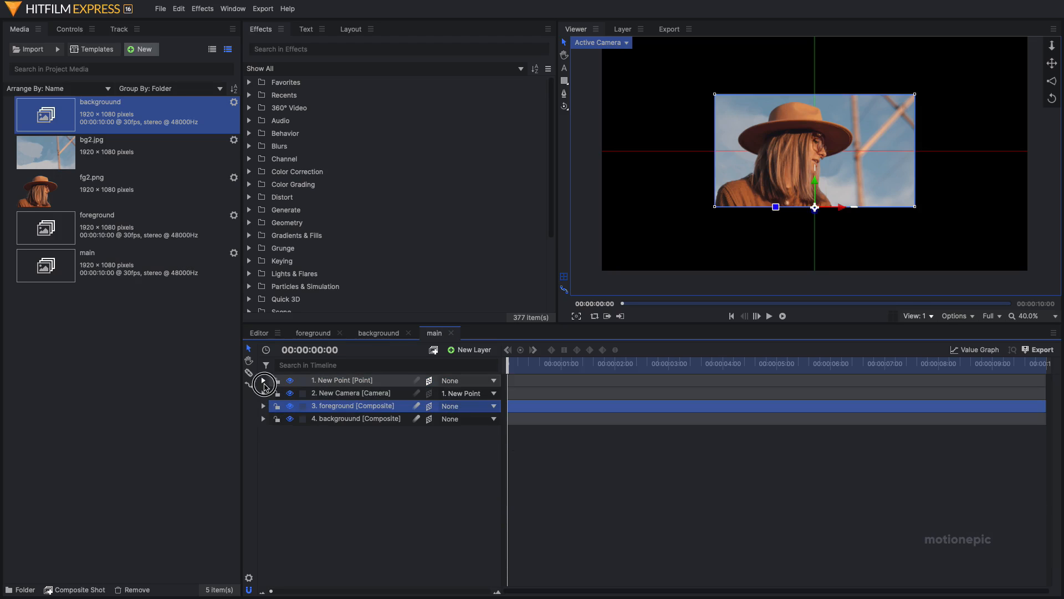
Rotate the New Point layer to 42° on X and 64° on Y to tilt the camera view.
click(264, 380)
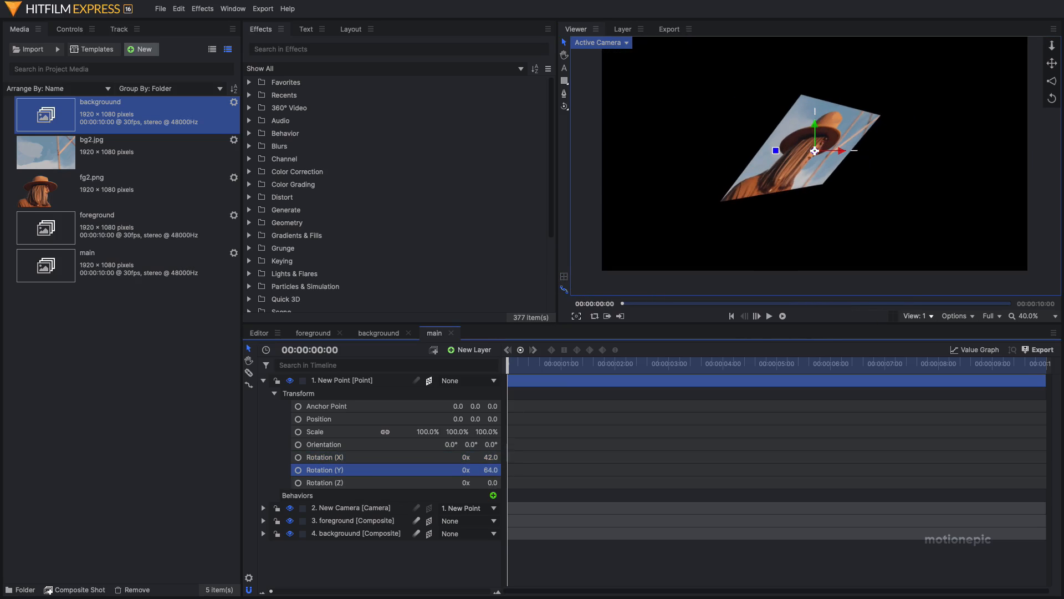
mouse_move(778, 127)
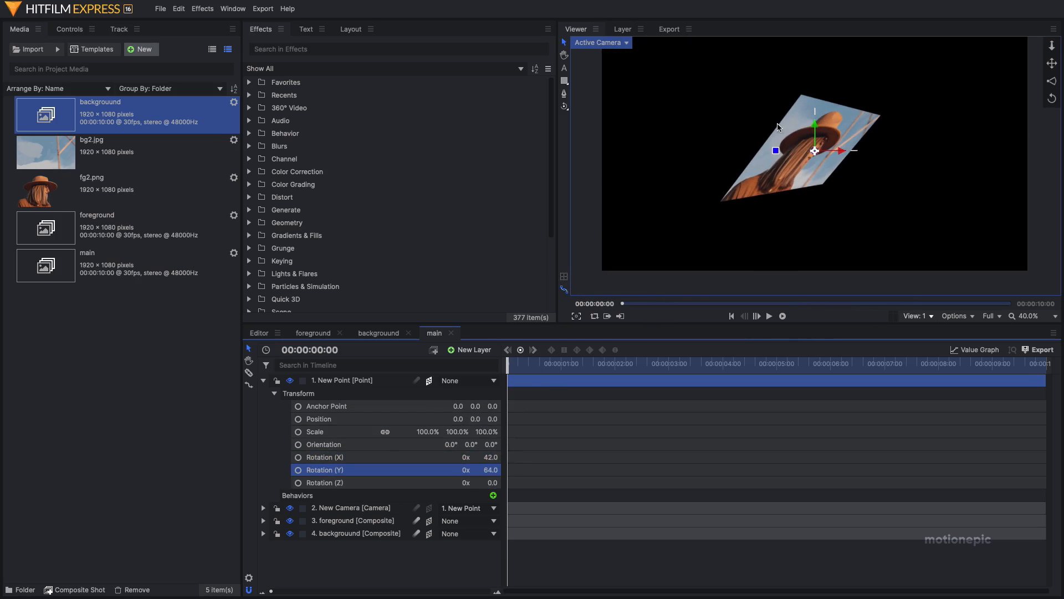
mouse_move(729, 198)
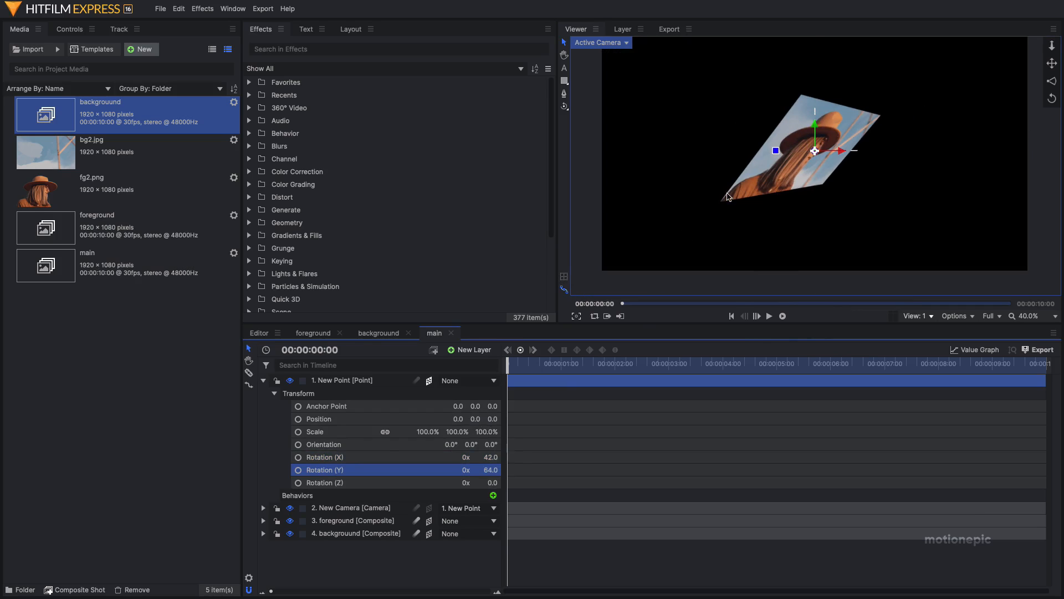
click(263, 380)
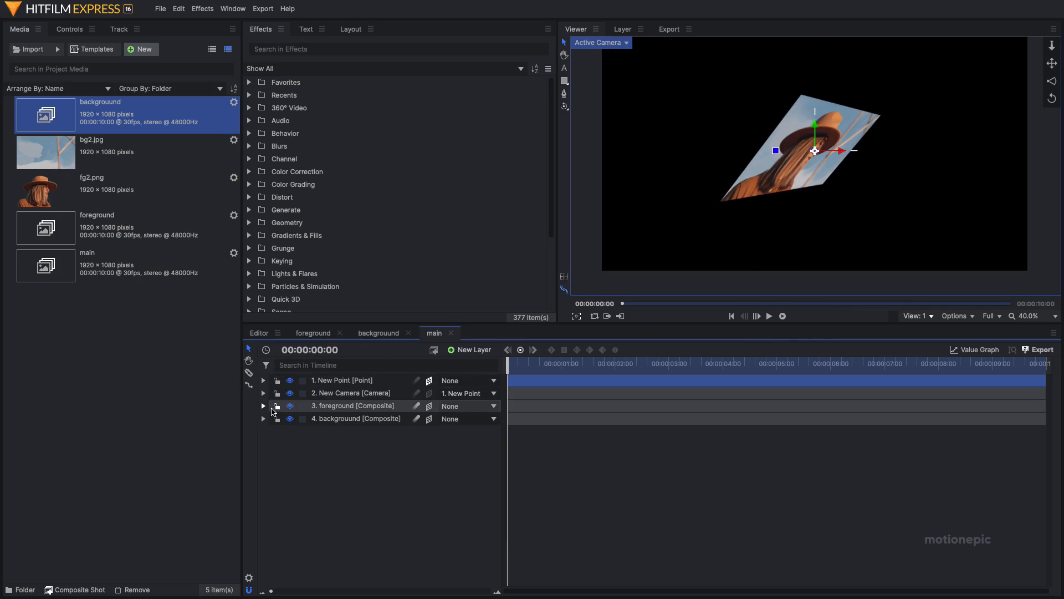
Rotate the foreground layer on X so the girl's plane tips out from the sky plane.
click(264, 406)
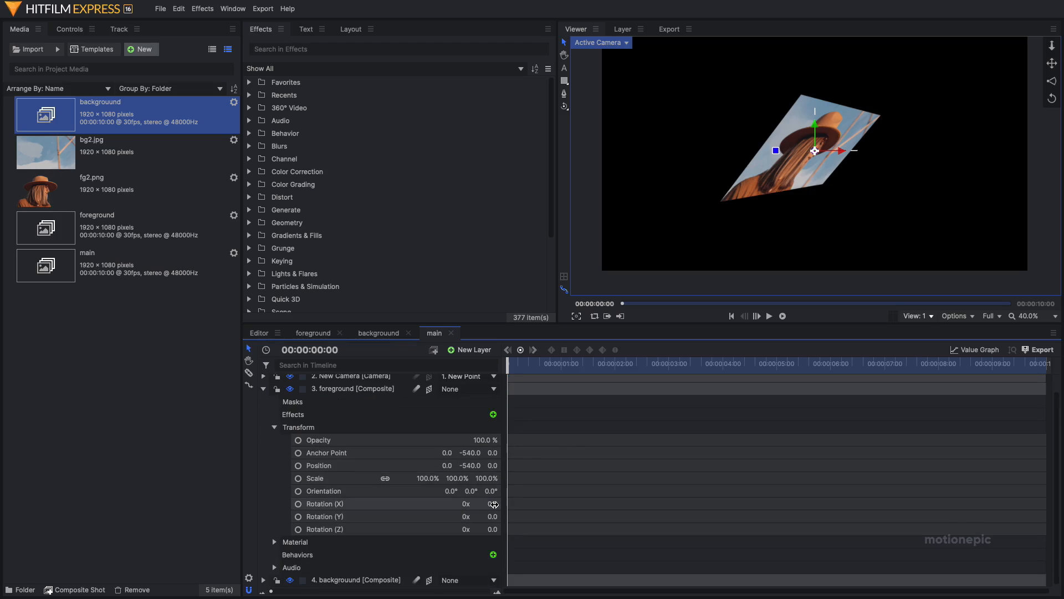
click(489, 503)
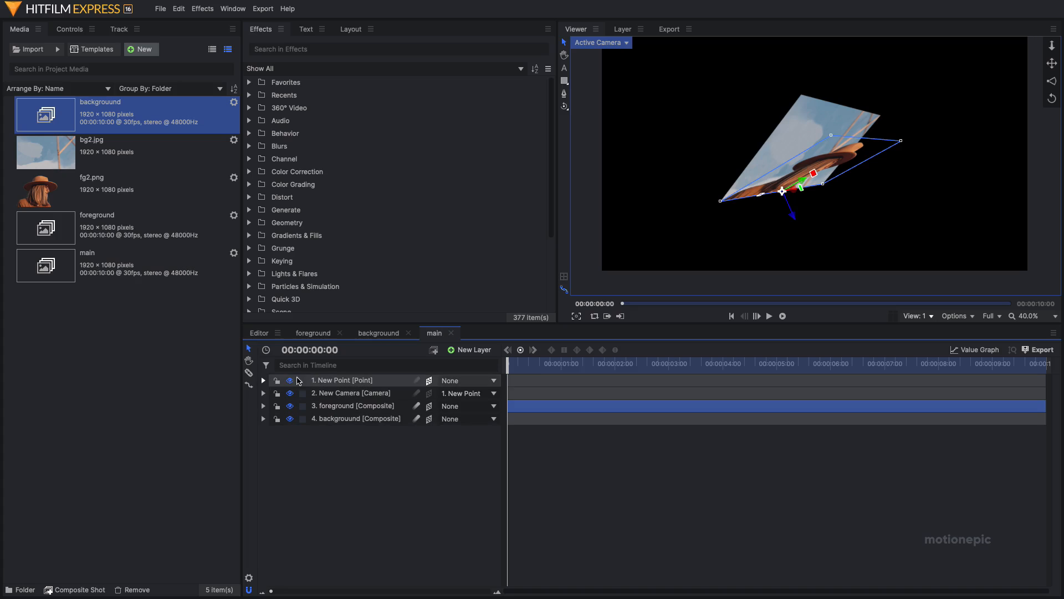
Re-rotate the New Point layer to -22° on X and 35° on Y for a gentler angle.
click(264, 381)
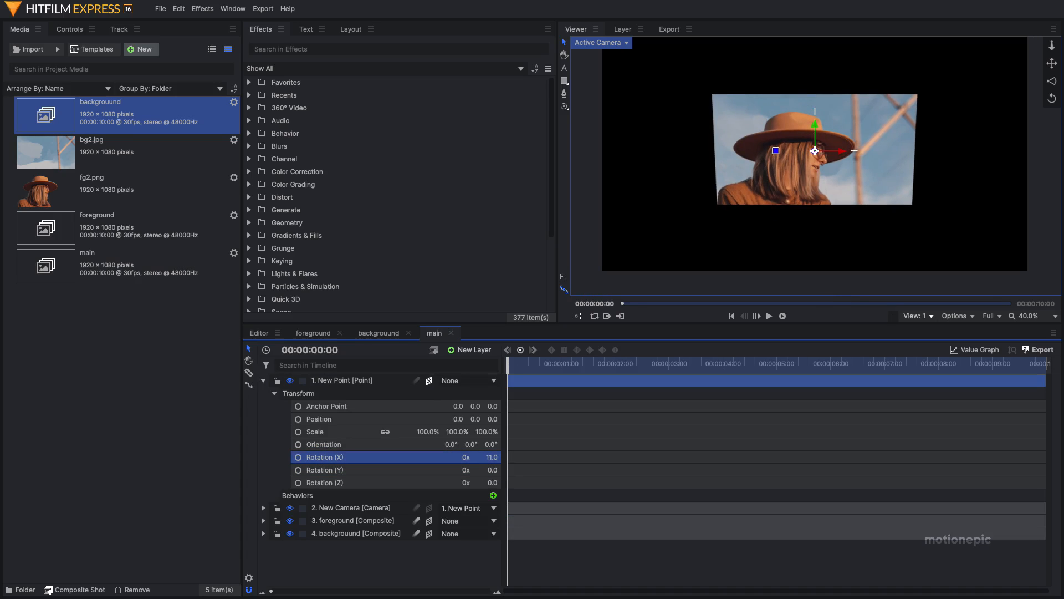
drag(489, 456, 498, 466)
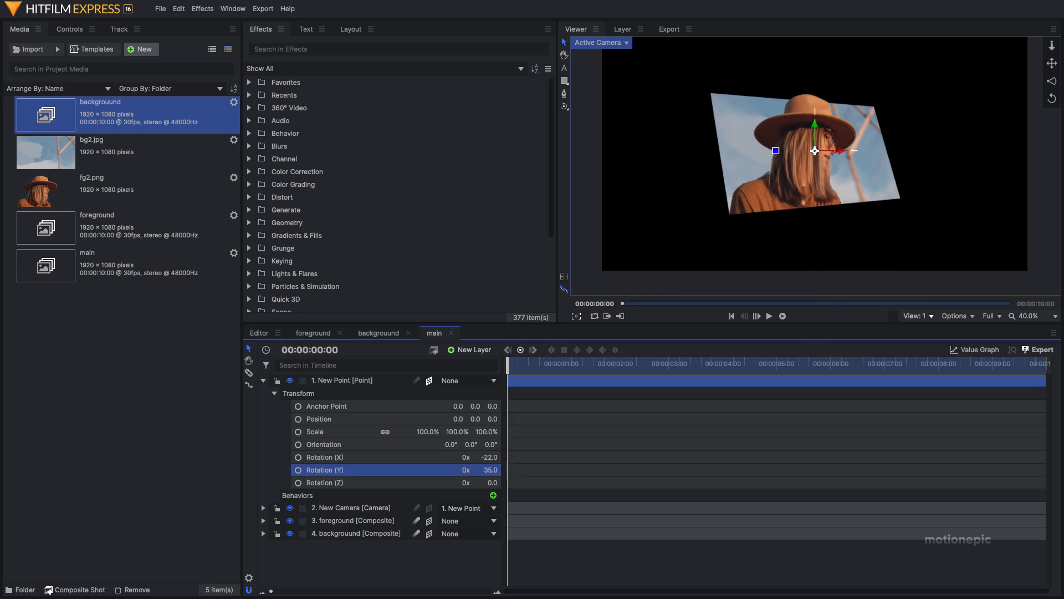
Give the foreground layer an X rotation of -30° so the girl leans out of the frame.
click(264, 380)
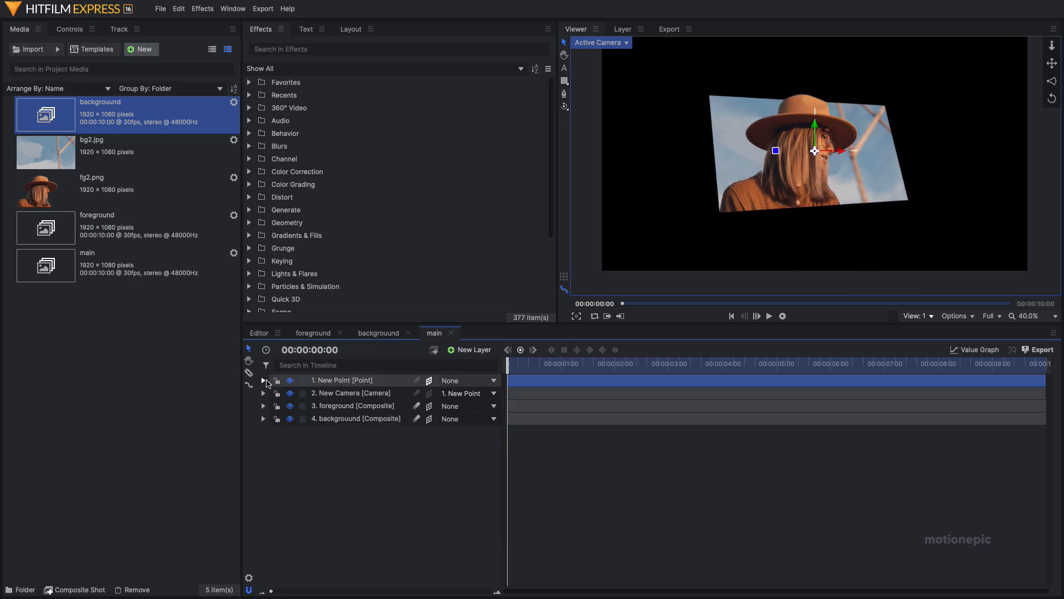
click(264, 406)
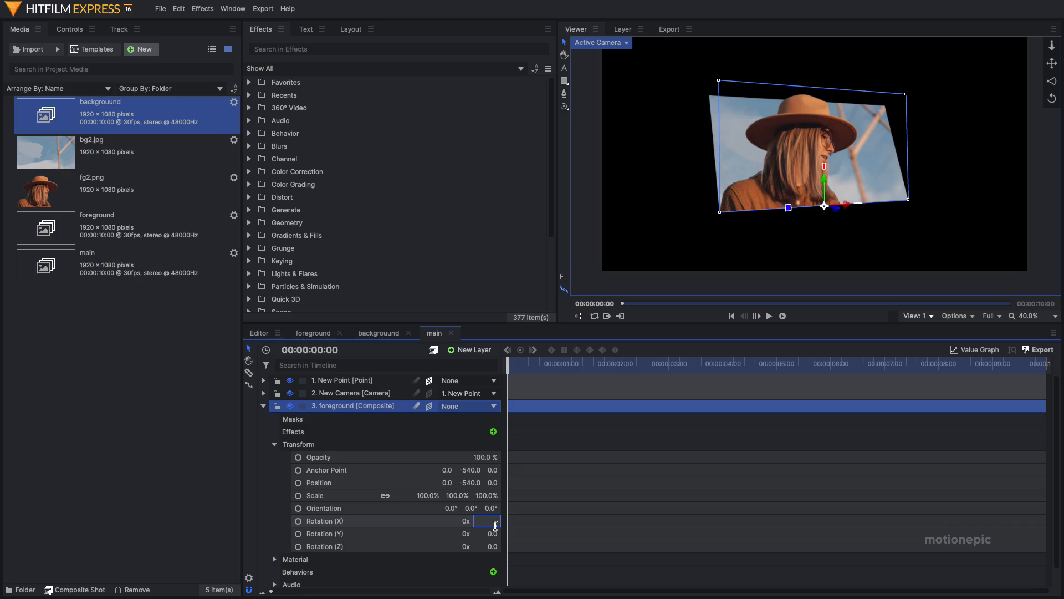
text(-30)
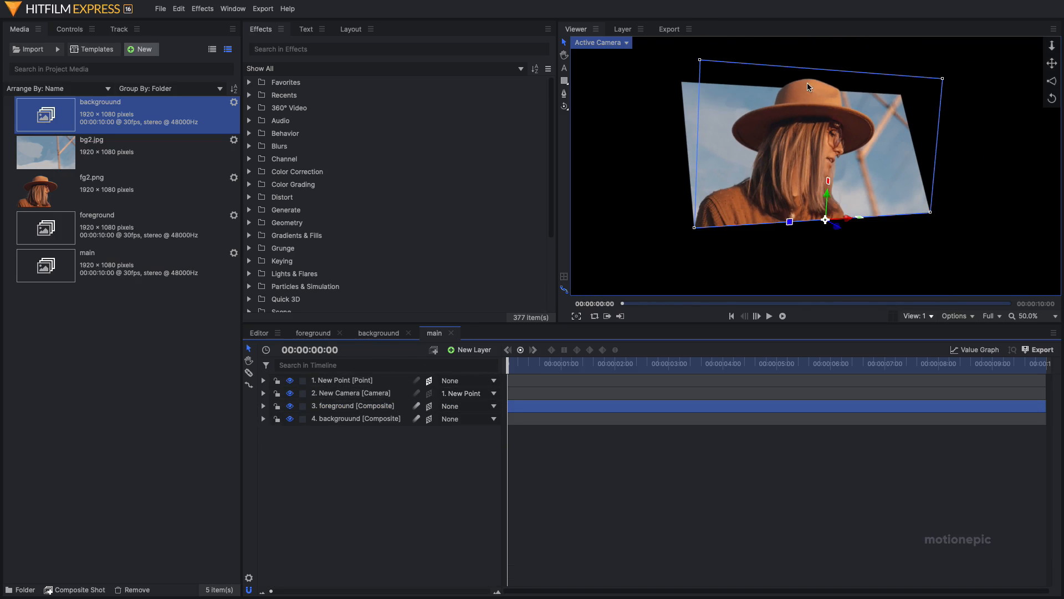
Reset the New Point layer's X rotation back to zero via the property's Reset option.
click(342, 379)
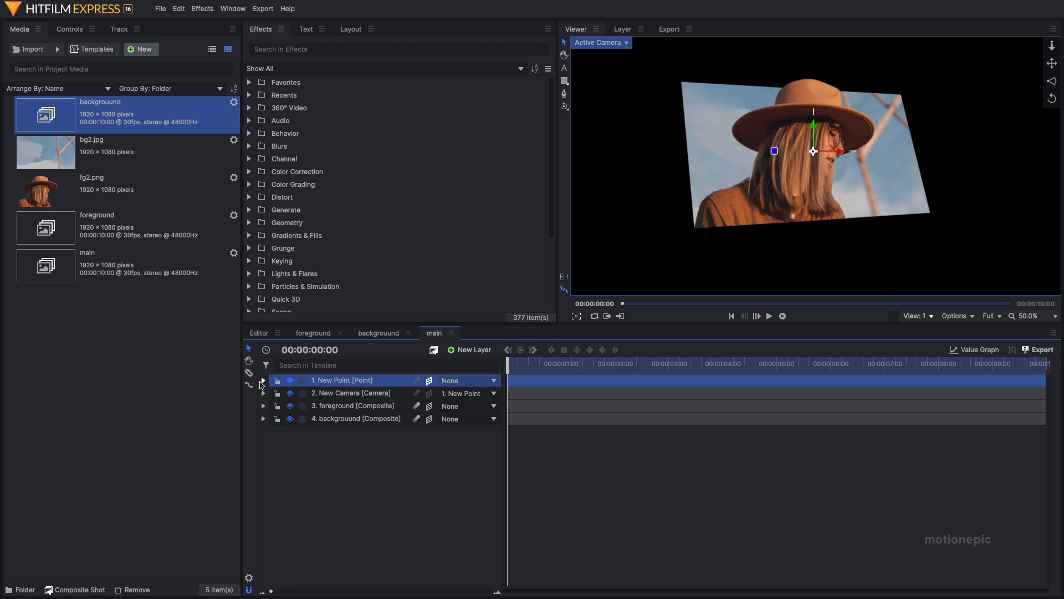
click(264, 381)
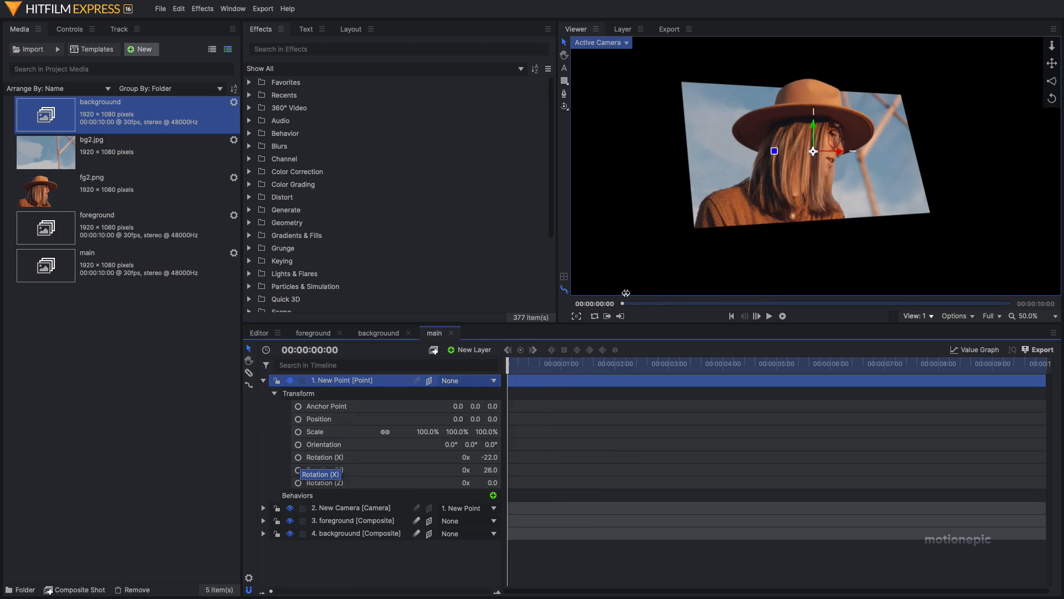
click(337, 457)
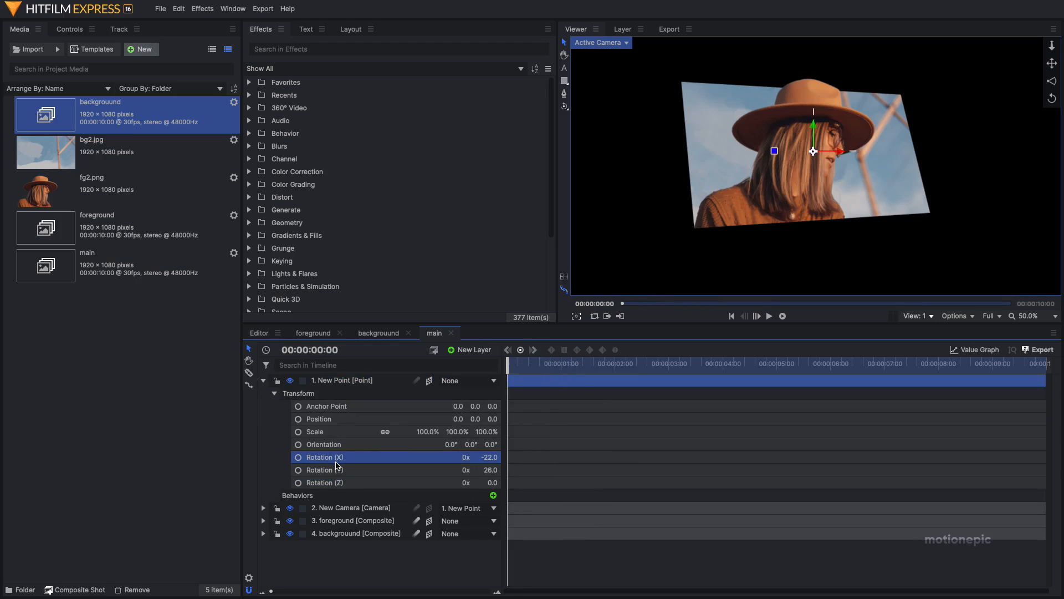
right_click(336, 456)
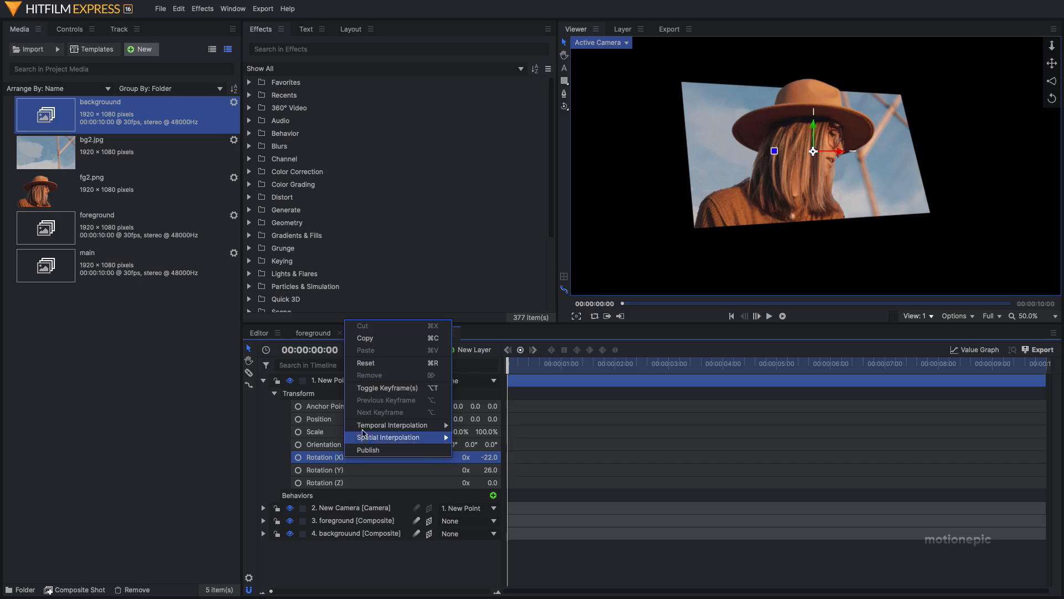
mouse_move(373, 362)
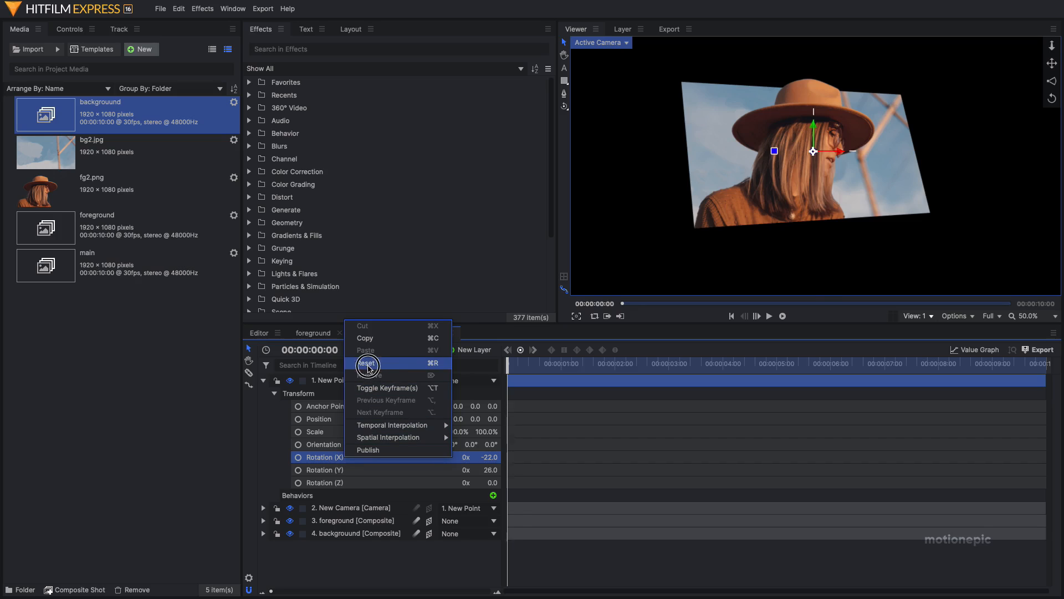
click(368, 363)
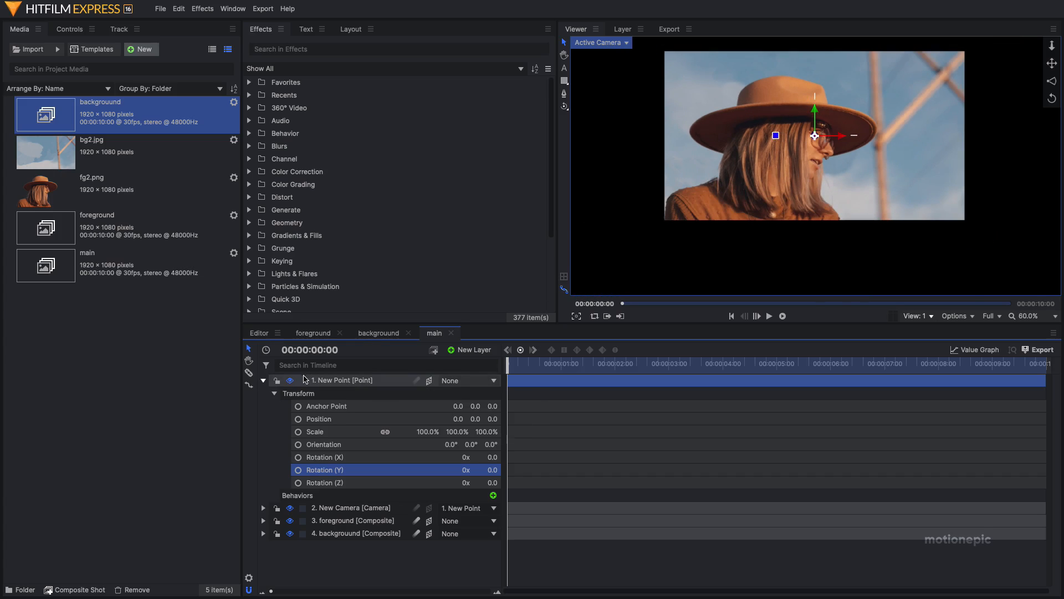
Drag the New Point layer's X rotation value down to -10 so the picture leans back.
click(264, 406)
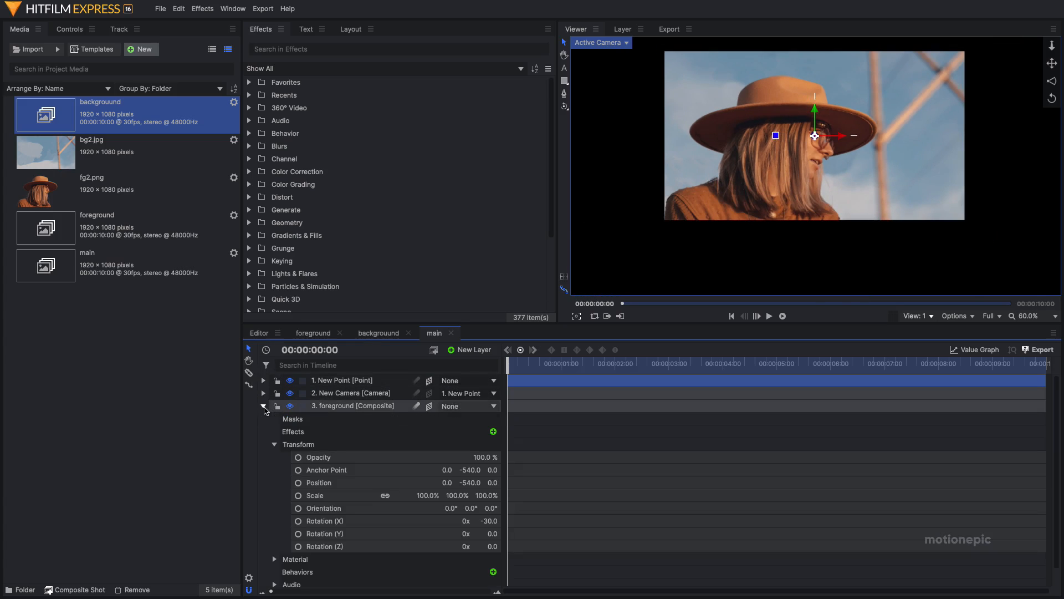
click(262, 406)
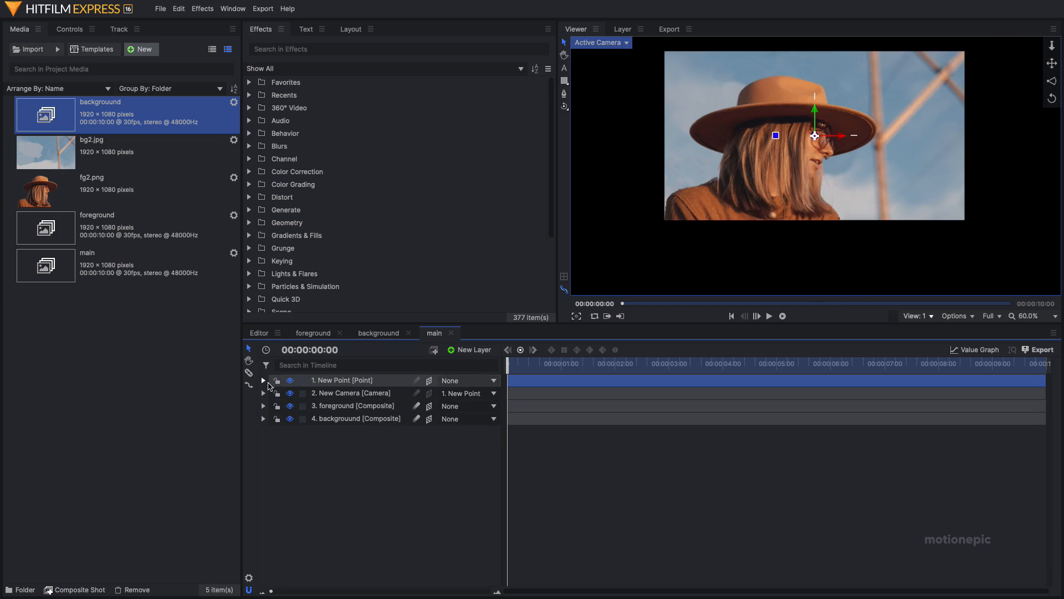
click(264, 380)
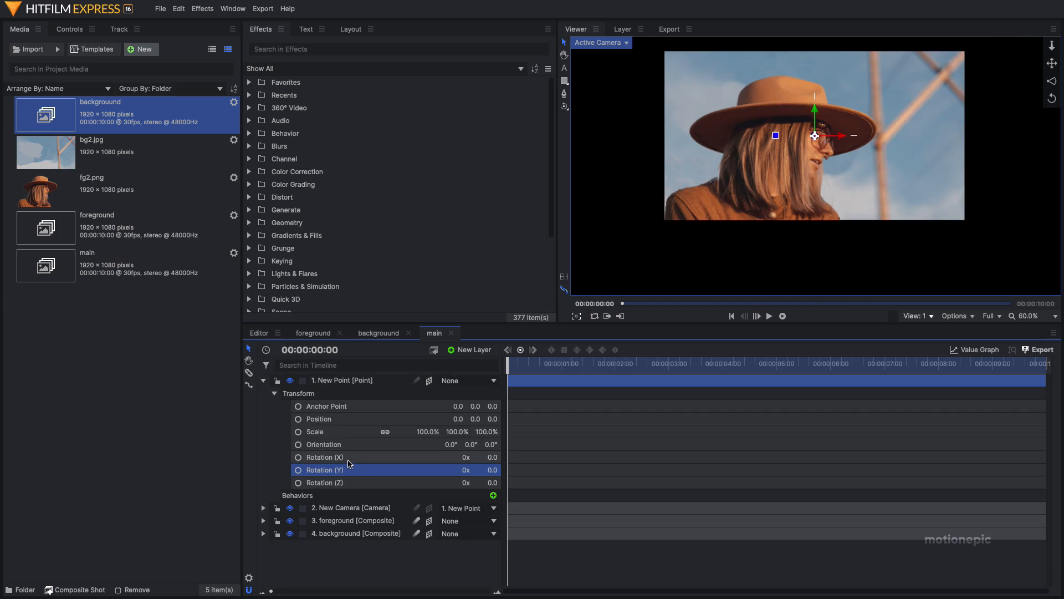
click(326, 457)
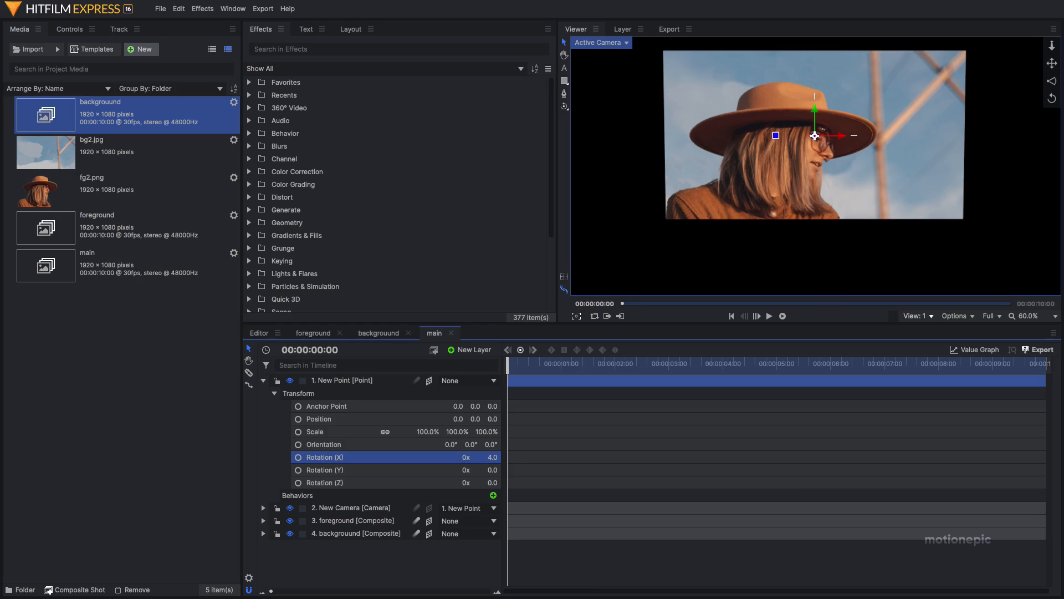
drag(489, 456, 455, 457)
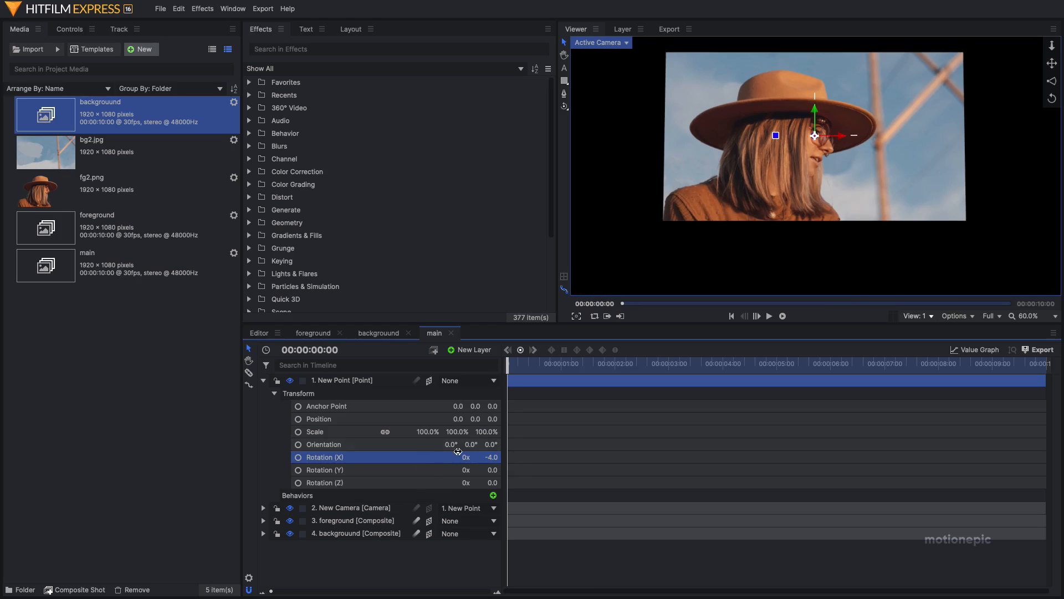
drag(482, 457, 483, 468)
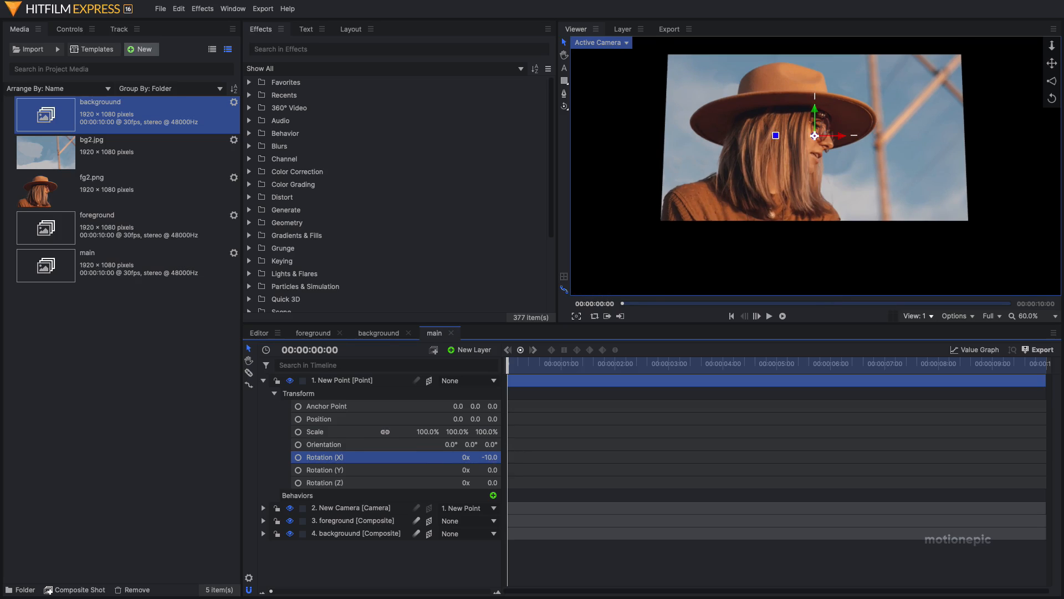
mouse_move(431, 462)
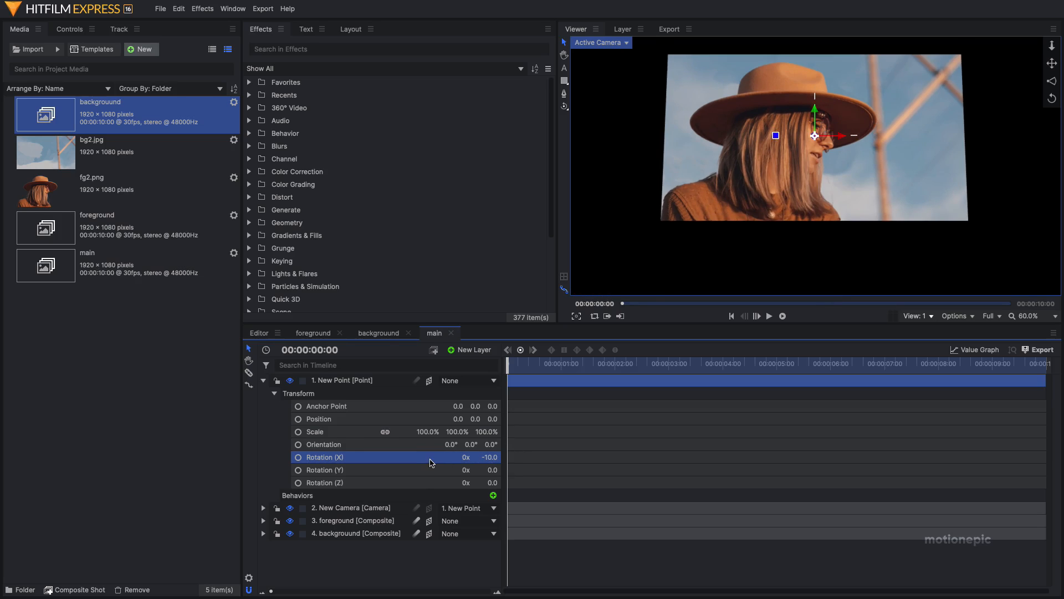
mouse_move(521, 419)
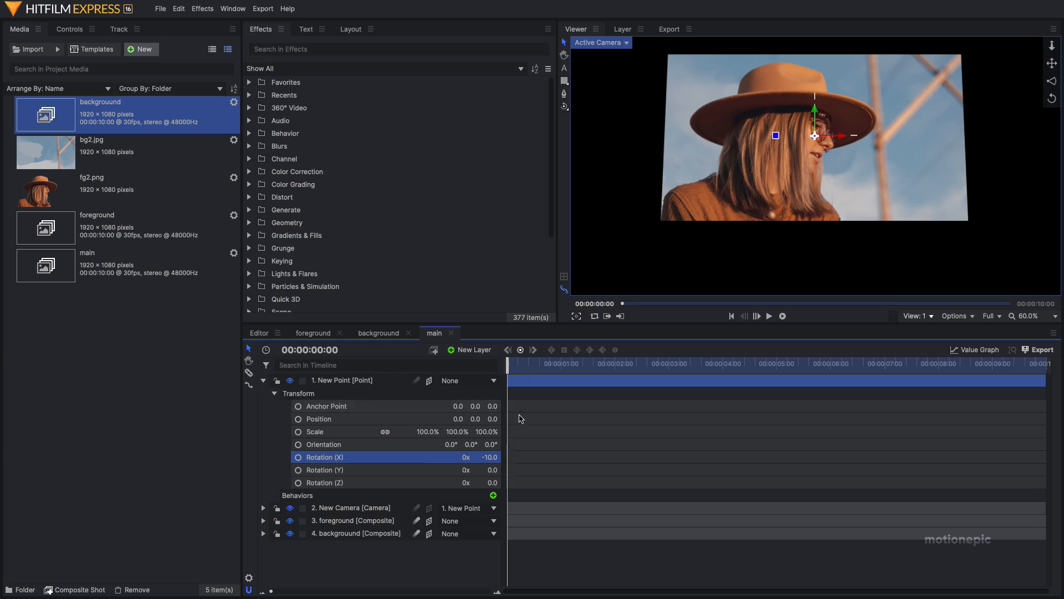
Keyframe the point's X and Y rotations at 0s, then set -30 on X and 10 on Y at two seconds.
click(299, 457)
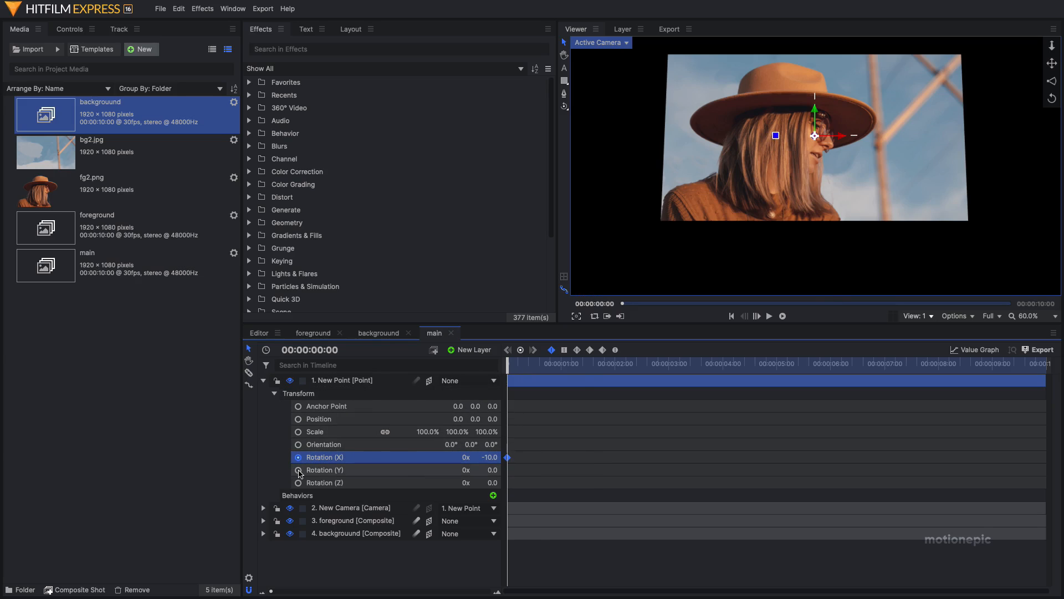
click(298, 470)
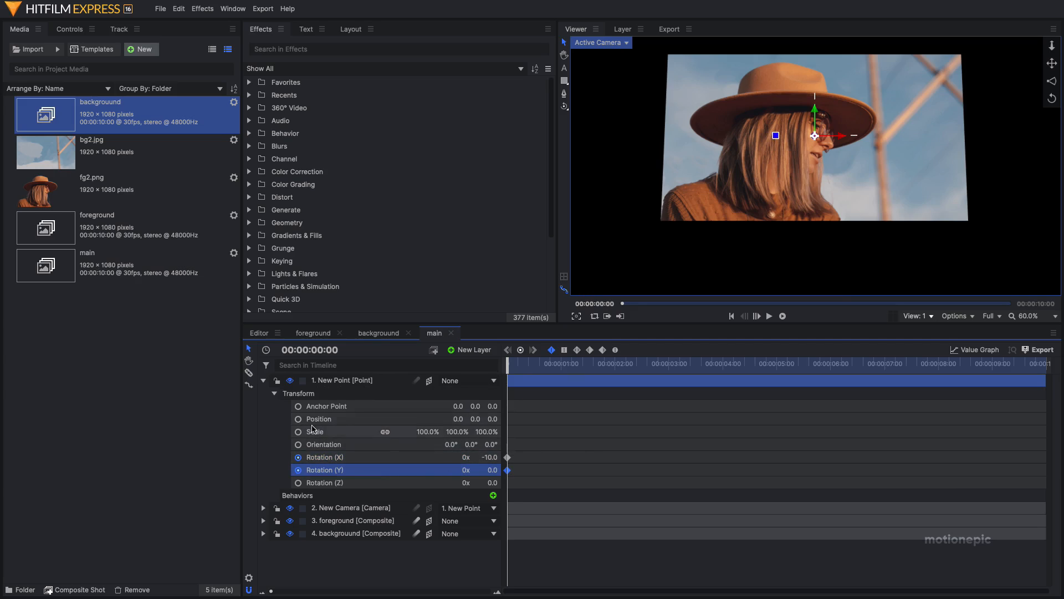
mouse_move(350, 477)
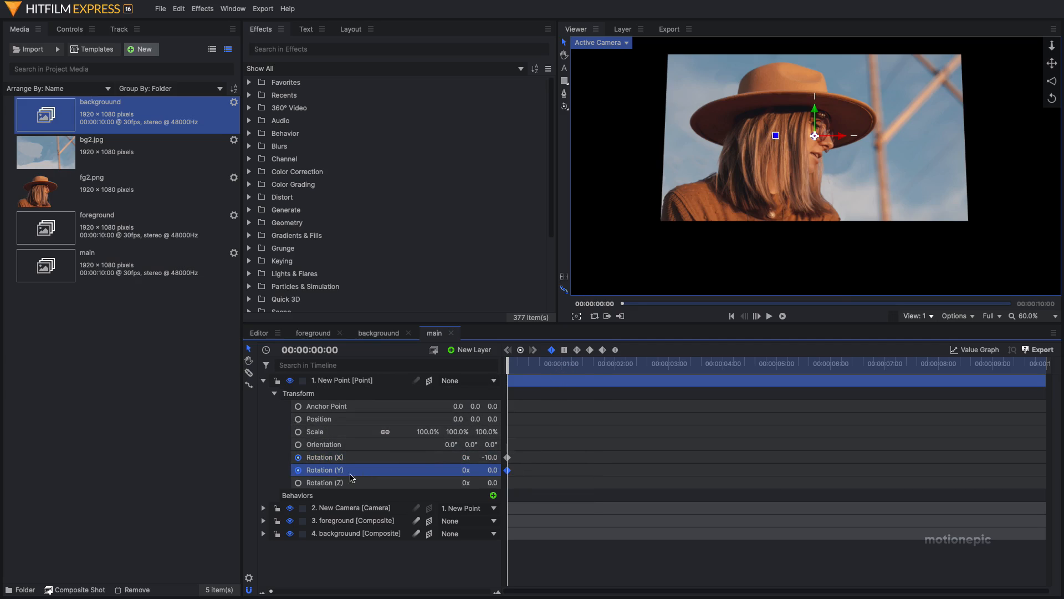
mouse_move(588, 377)
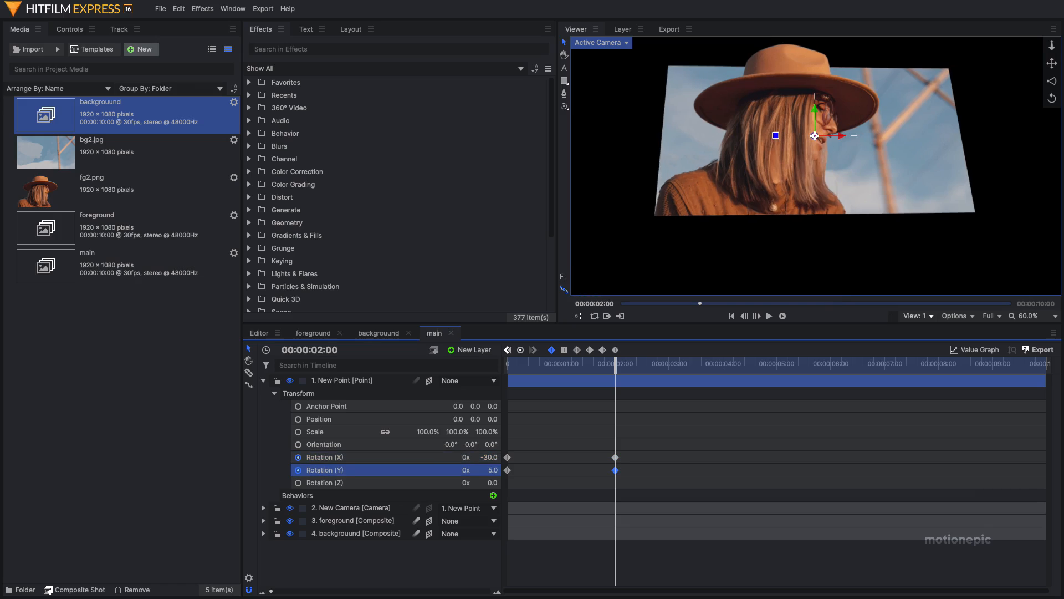
double_click(488, 470)
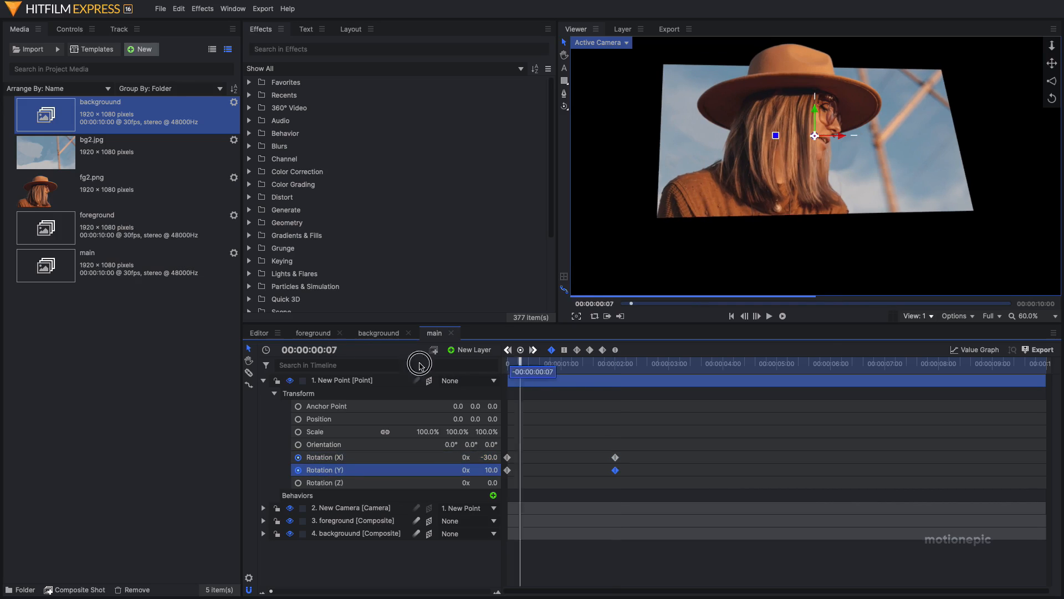
click(769, 316)
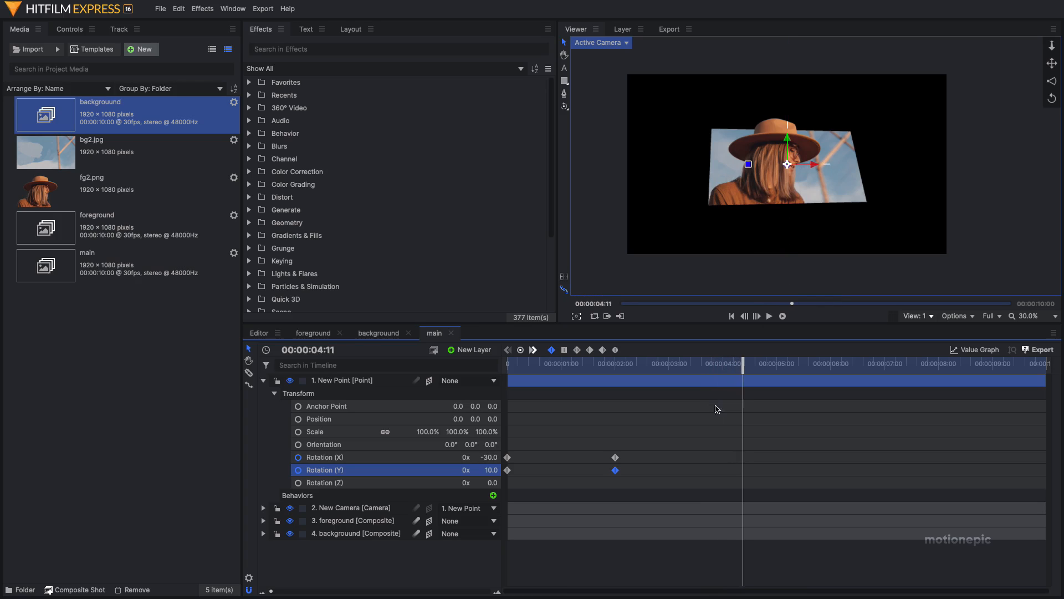
Scrub the playhead through the rotation animation toward the clip's end.
drag(743, 364, 866, 364)
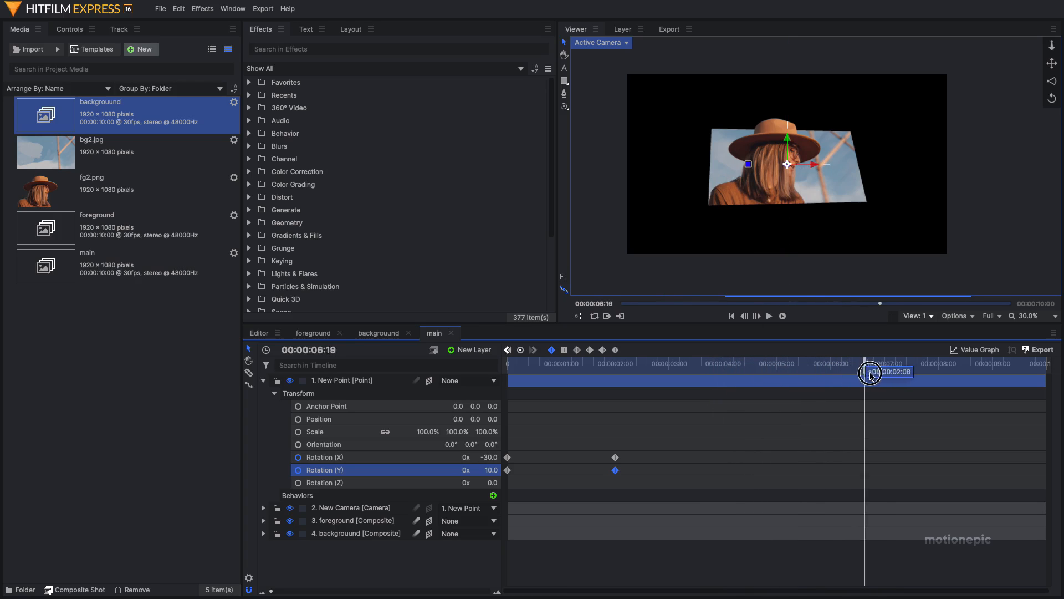
drag(871, 364, 1056, 364)
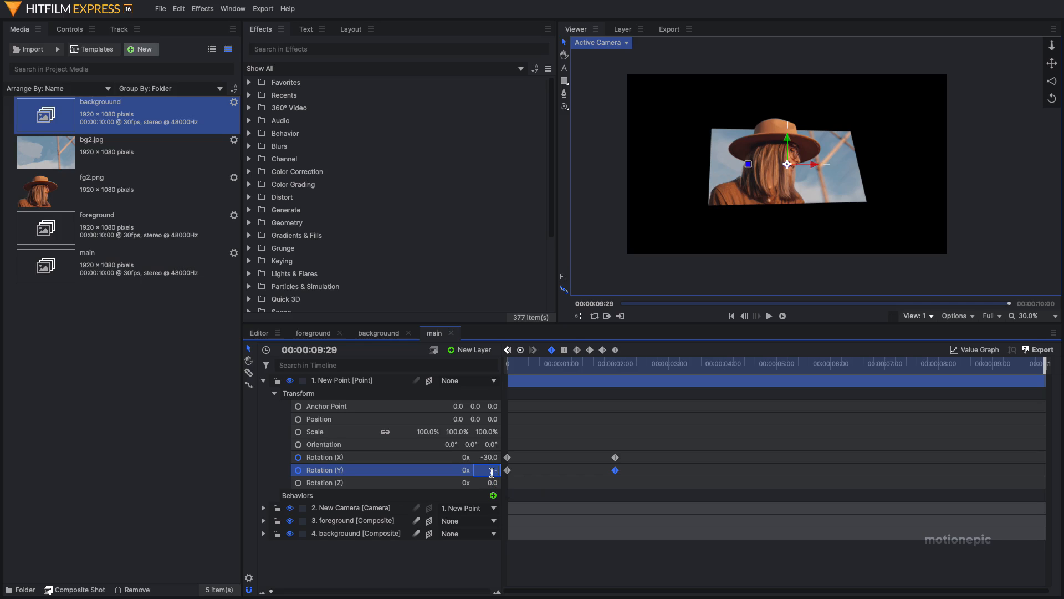
Add a final Y rotation keyframe at the clip's end and return to 00:00:00:00.
click(769, 316)
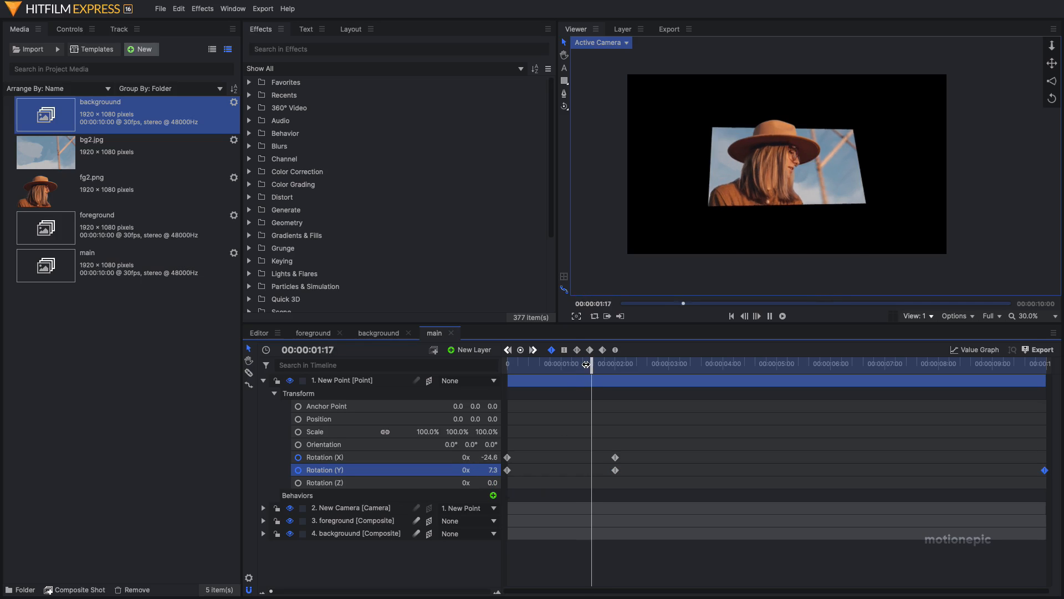
drag(588, 364, 691, 364)
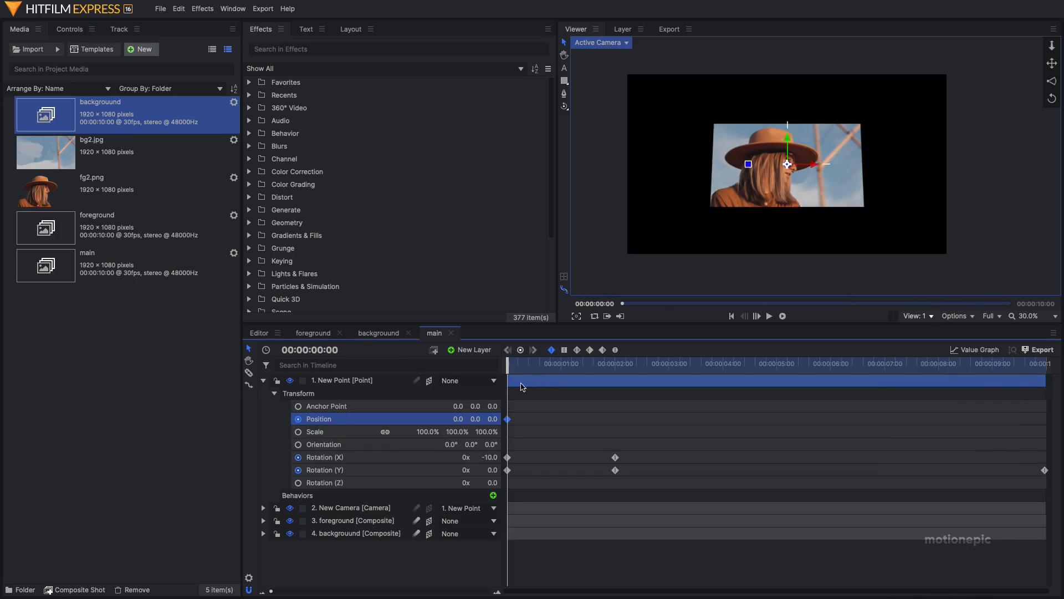
Drag the point's starting Position X out to 3148.1 so the picture begins off-frame to the right.
drag(508, 371, 582, 371)
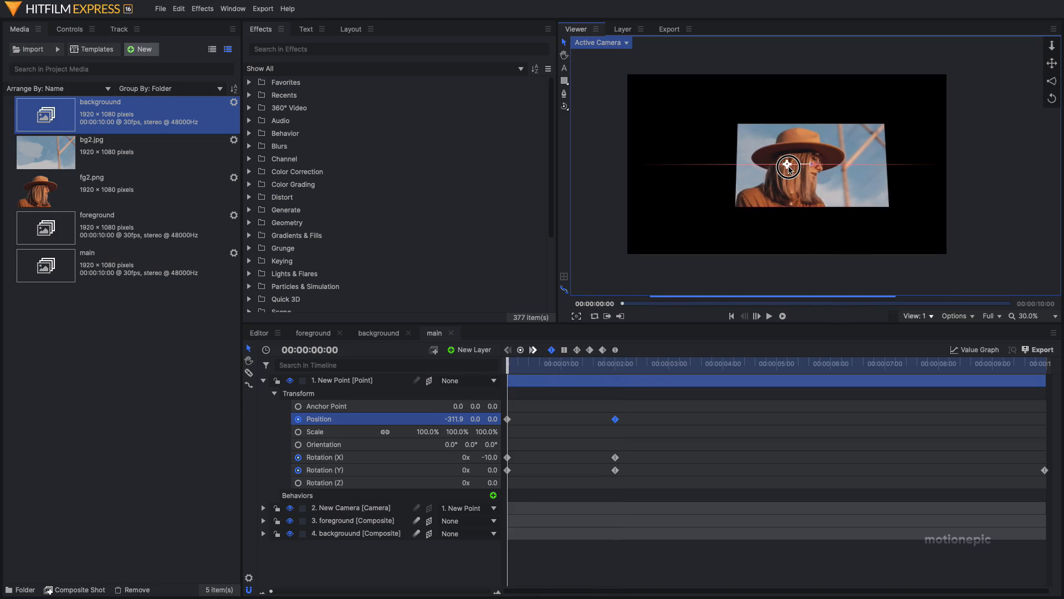
drag(787, 166, 831, 164)
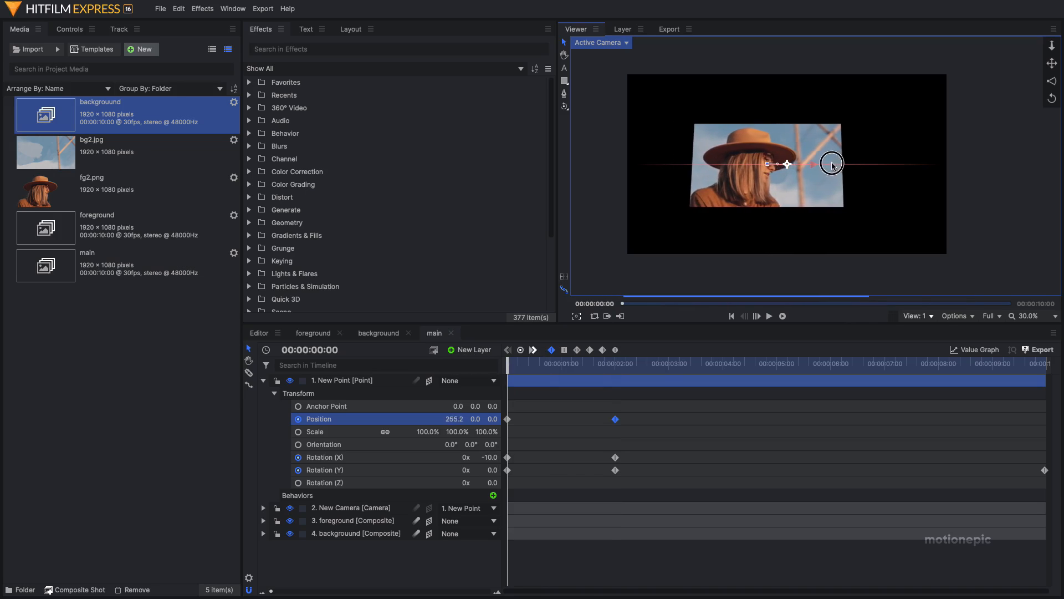
drag(787, 164, 767, 164)
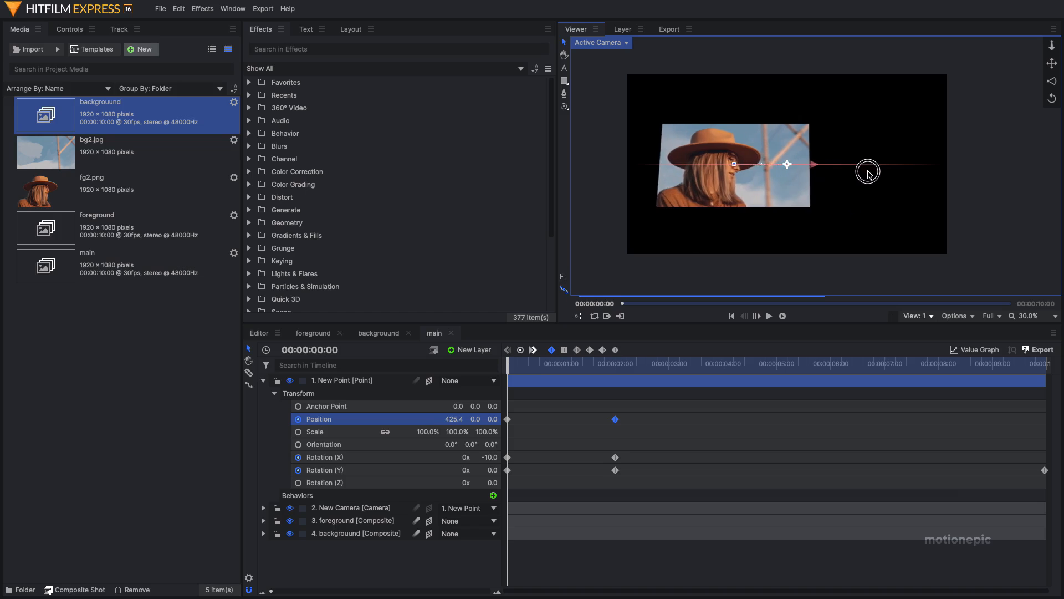
drag(867, 172, 993, 168)
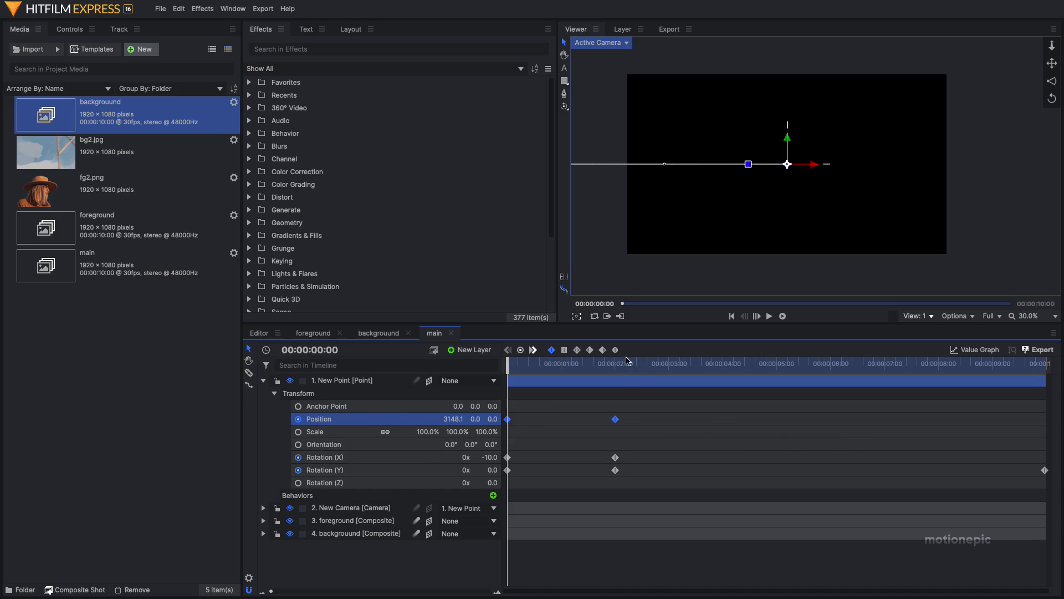
Preview the slide-in animation with playback, then stop it.
click(770, 316)
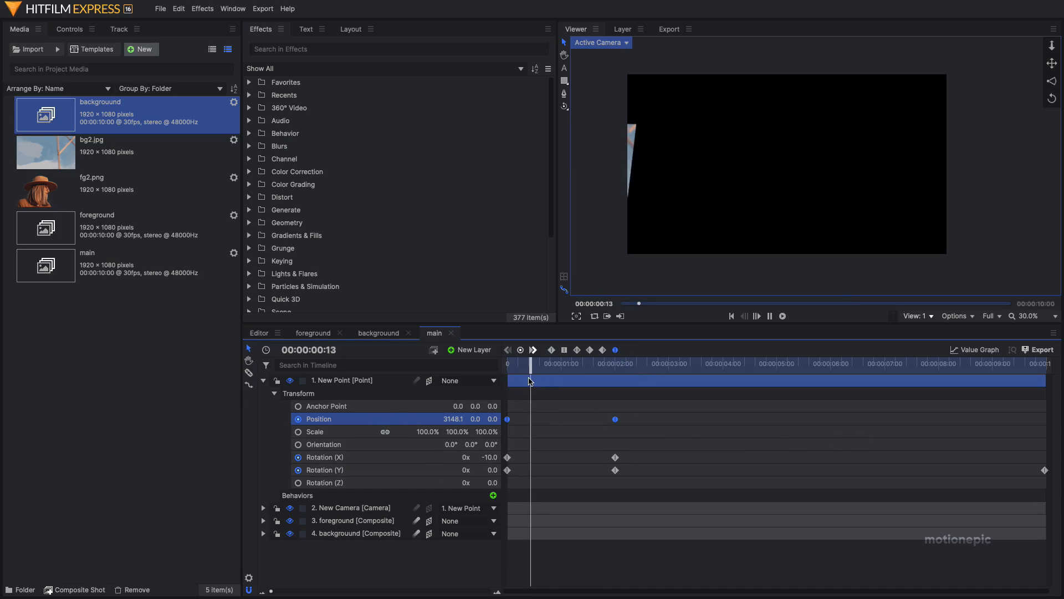
click(639, 363)
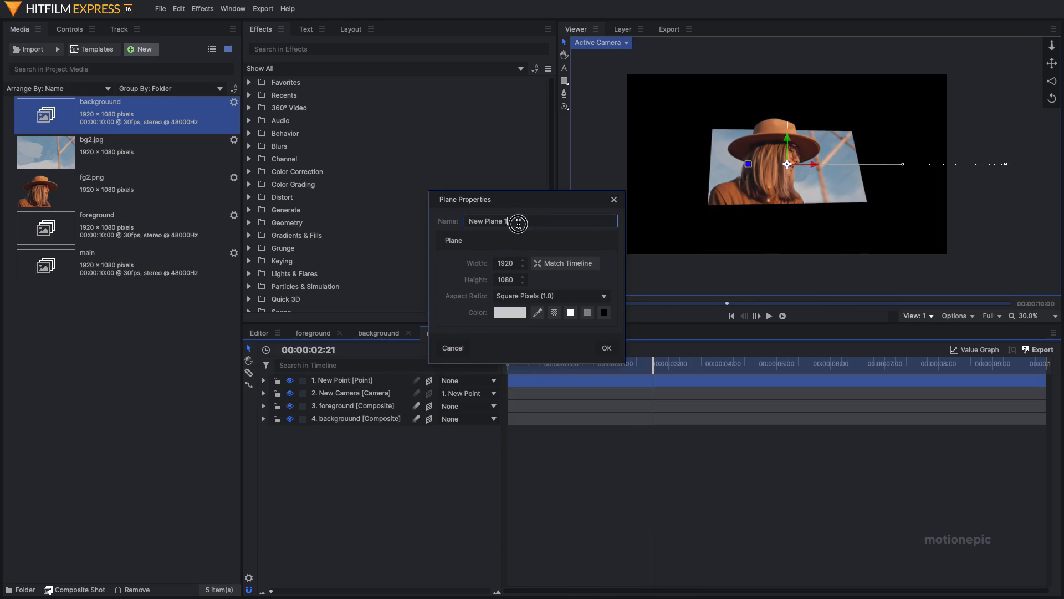
Create a plane layer named solid with a light grey colour at 80% brightness as the backdrop.
text(soli)
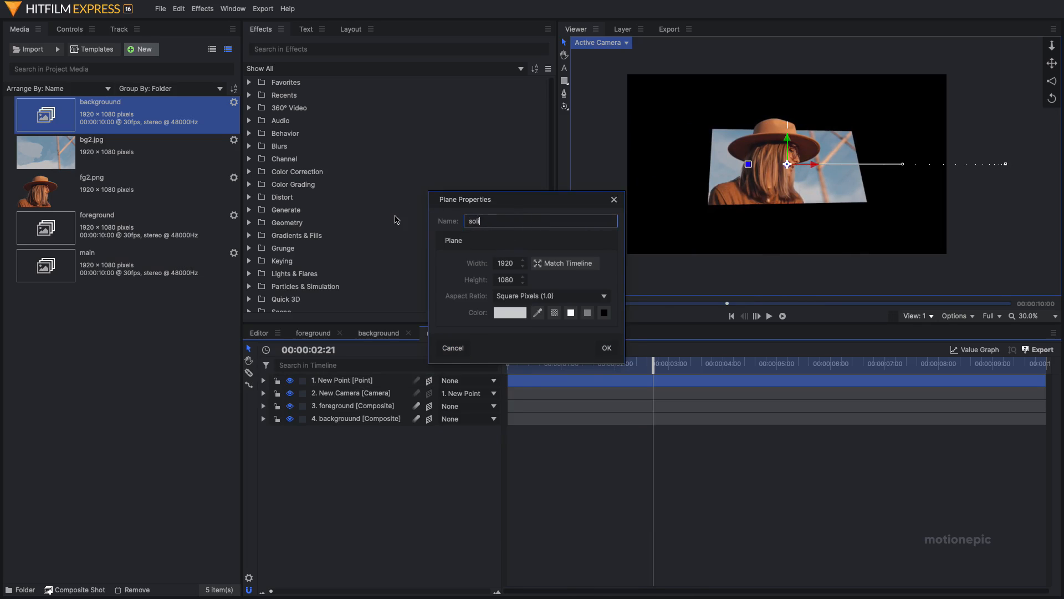
text(id)
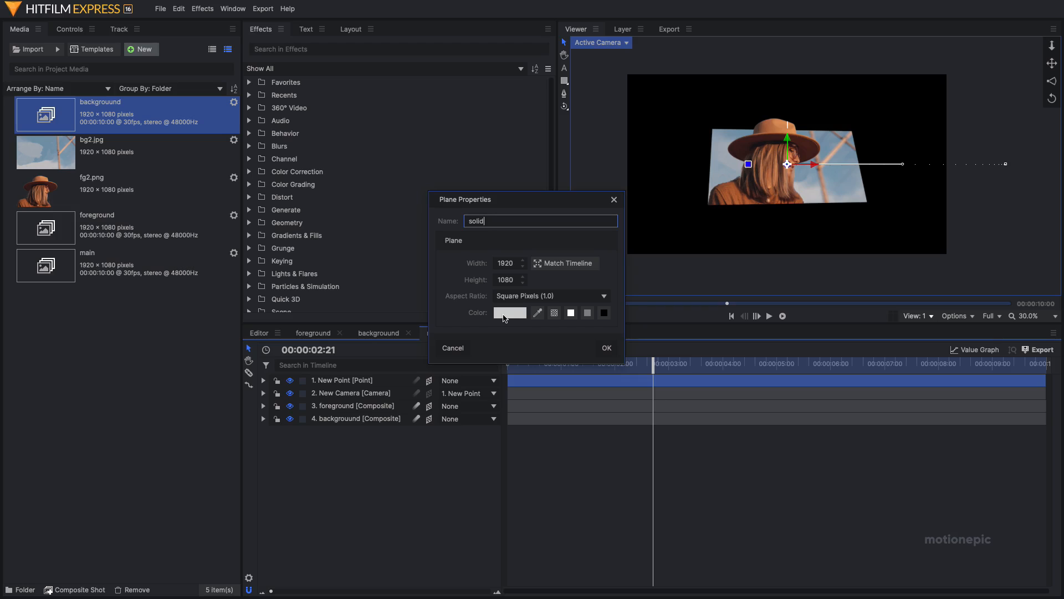
click(510, 313)
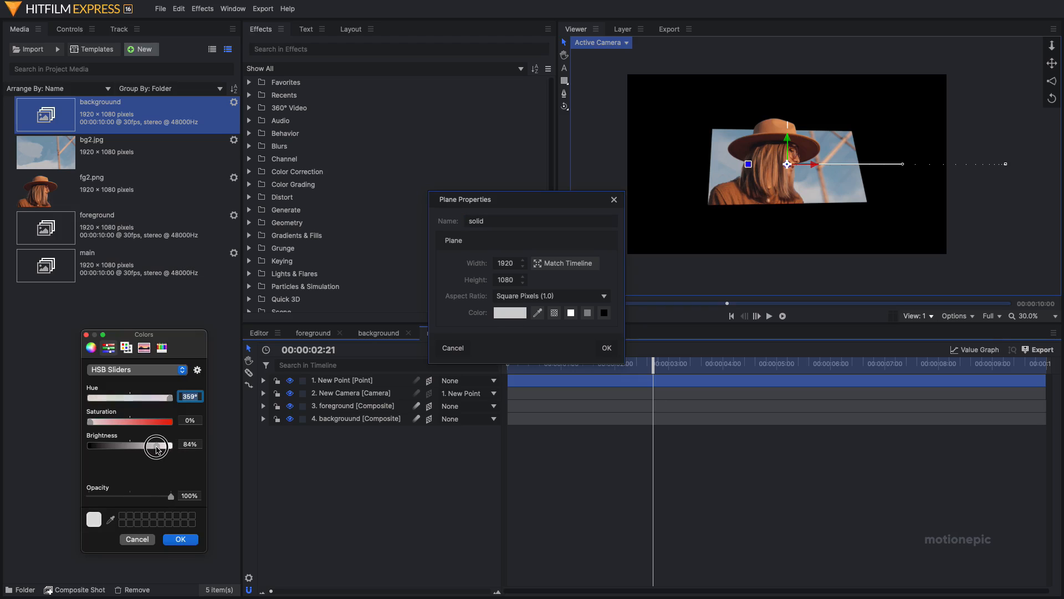
drag(157, 445, 128, 445)
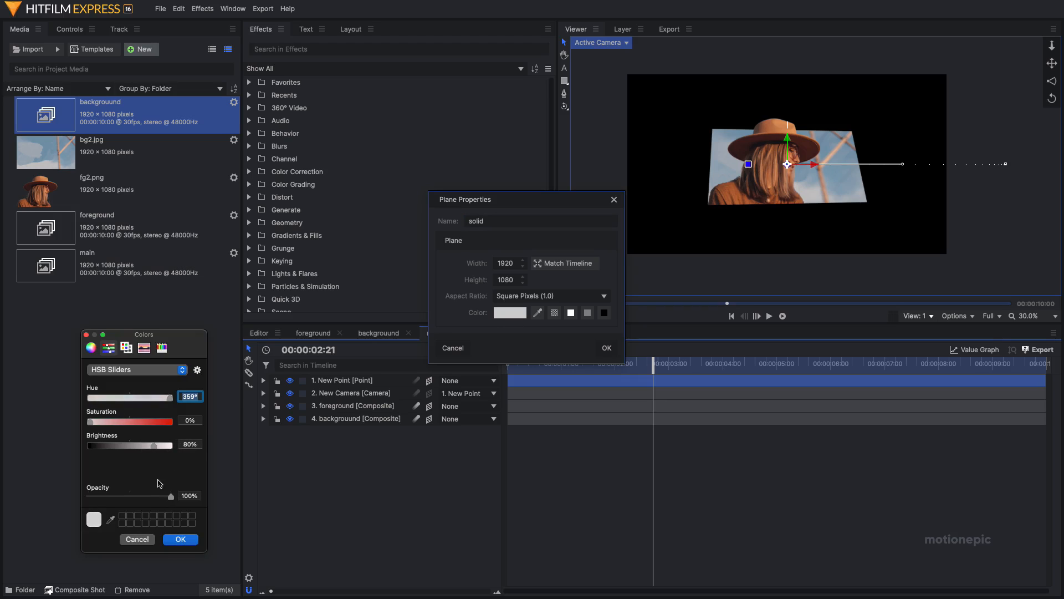
click(606, 347)
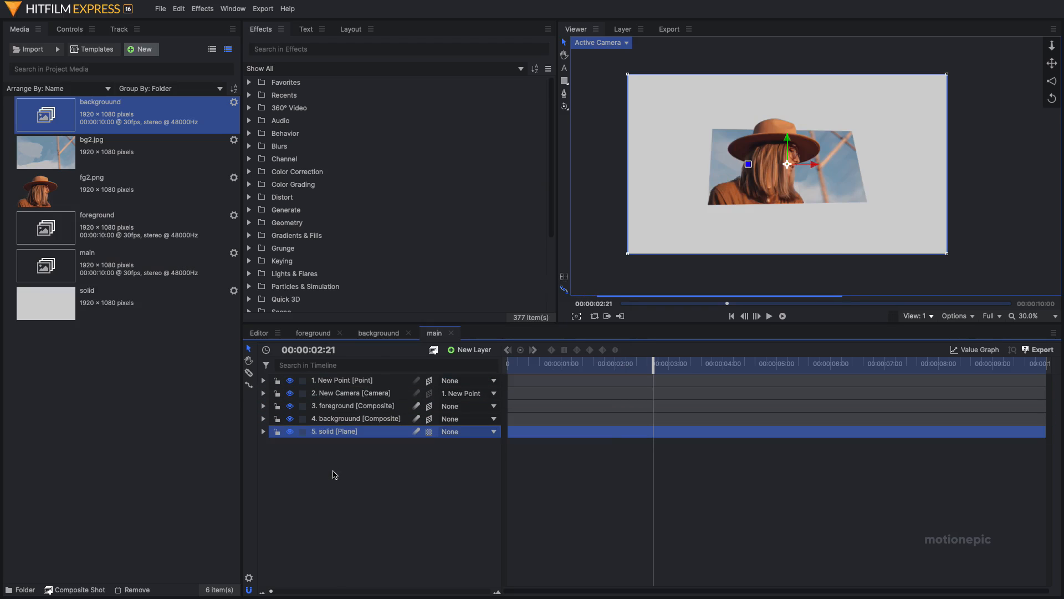
mouse_move(364, 468)
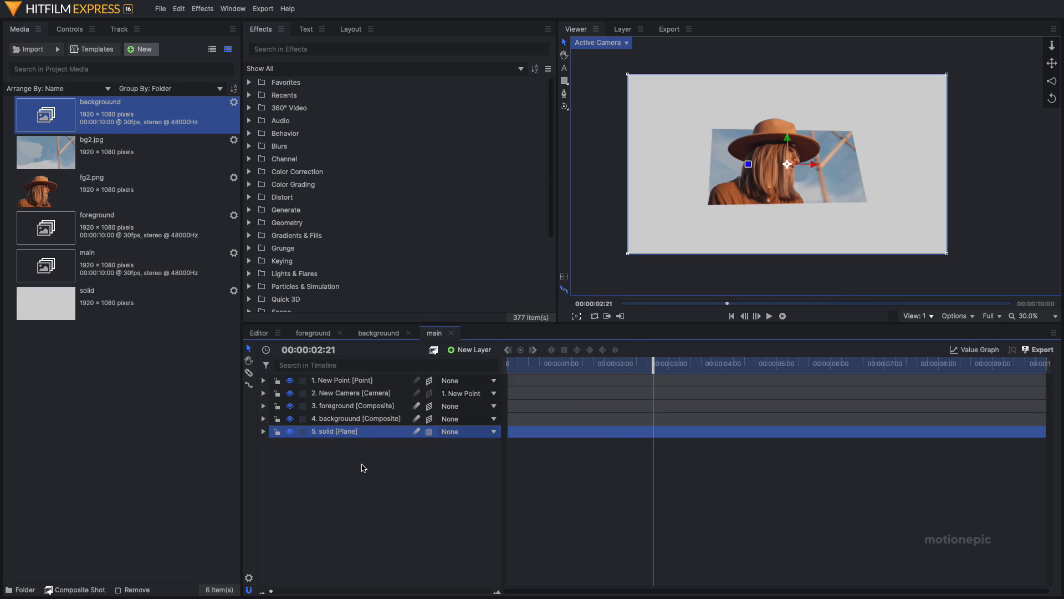
click(357, 419)
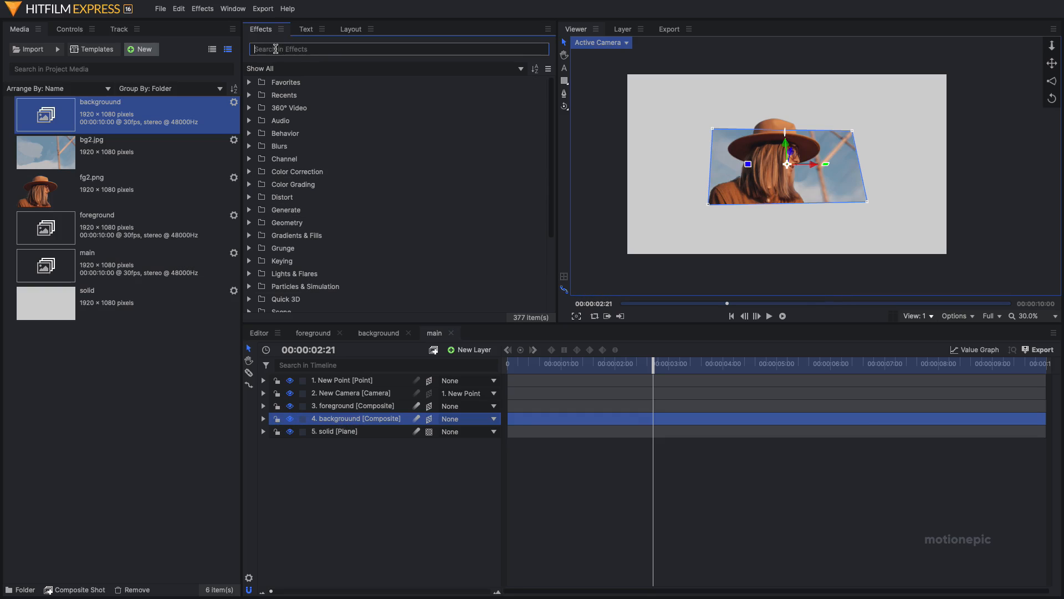
Search 'dr' in Effects and apply Drop Shadow to the background composite layer.
text(dr)
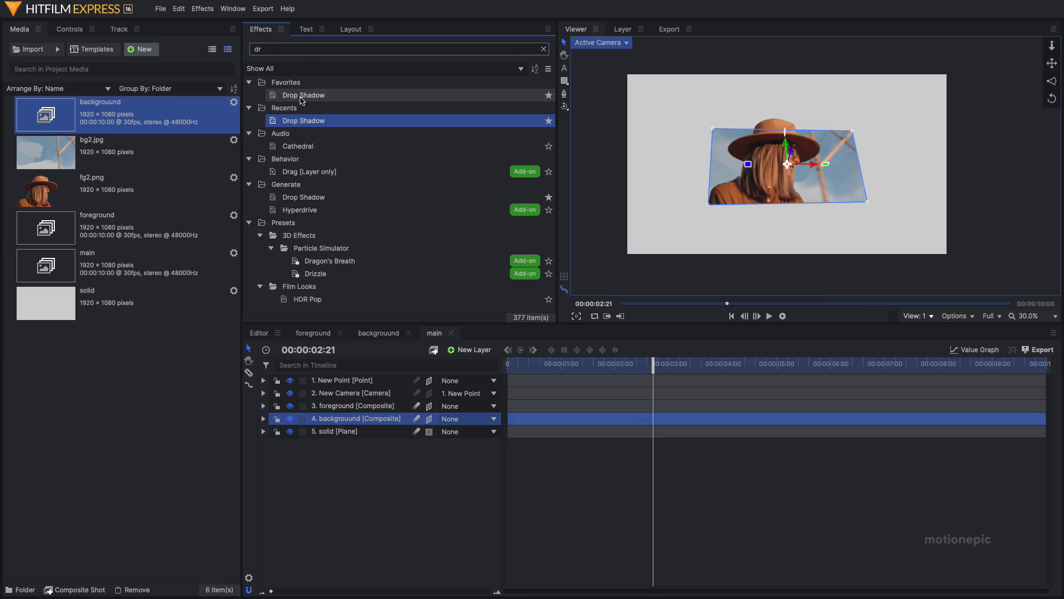
click(334, 420)
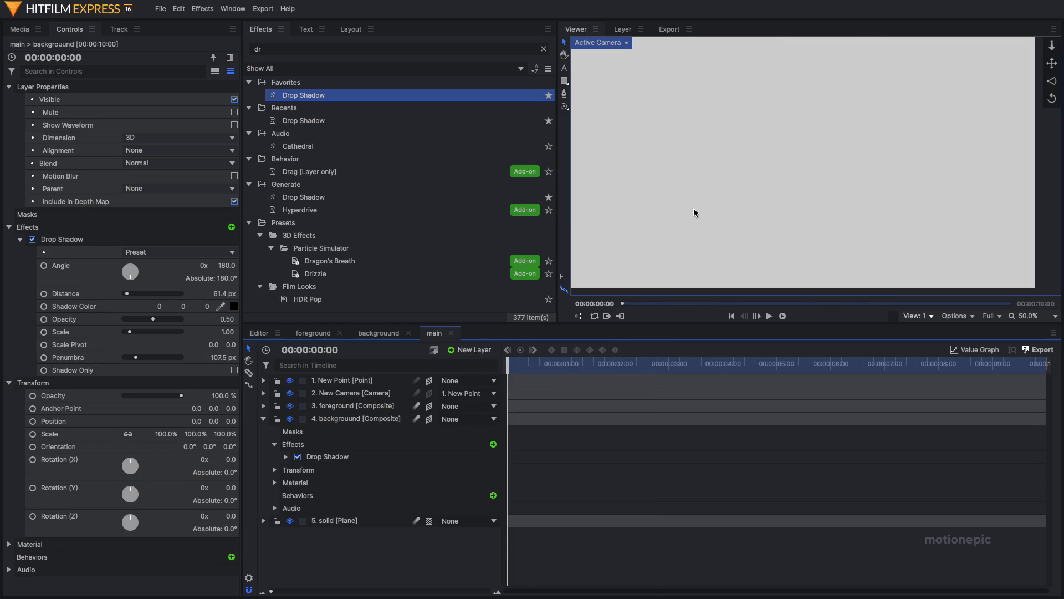
click(770, 316)
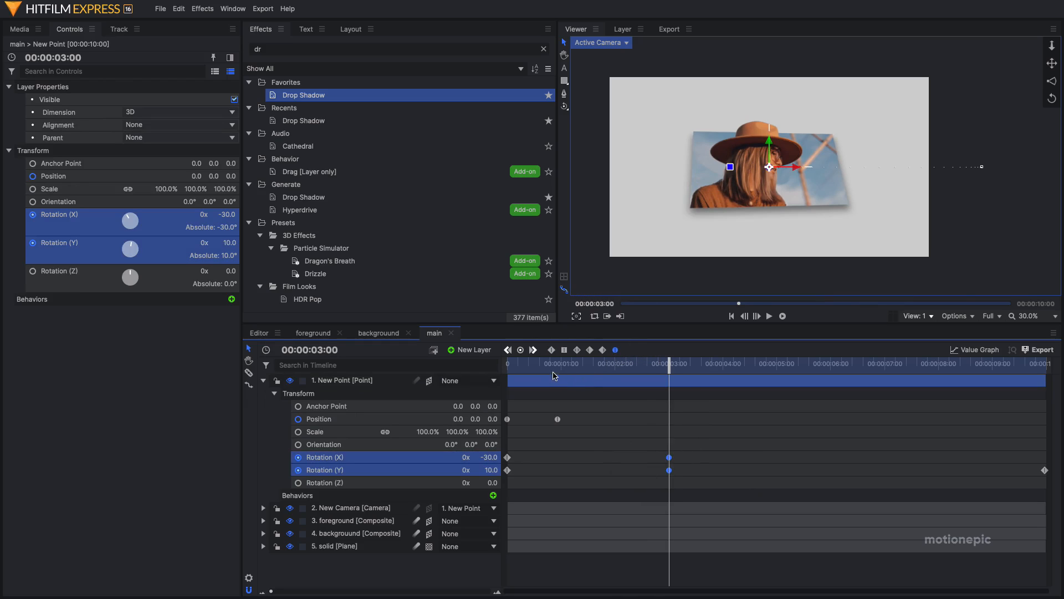
click(769, 316)
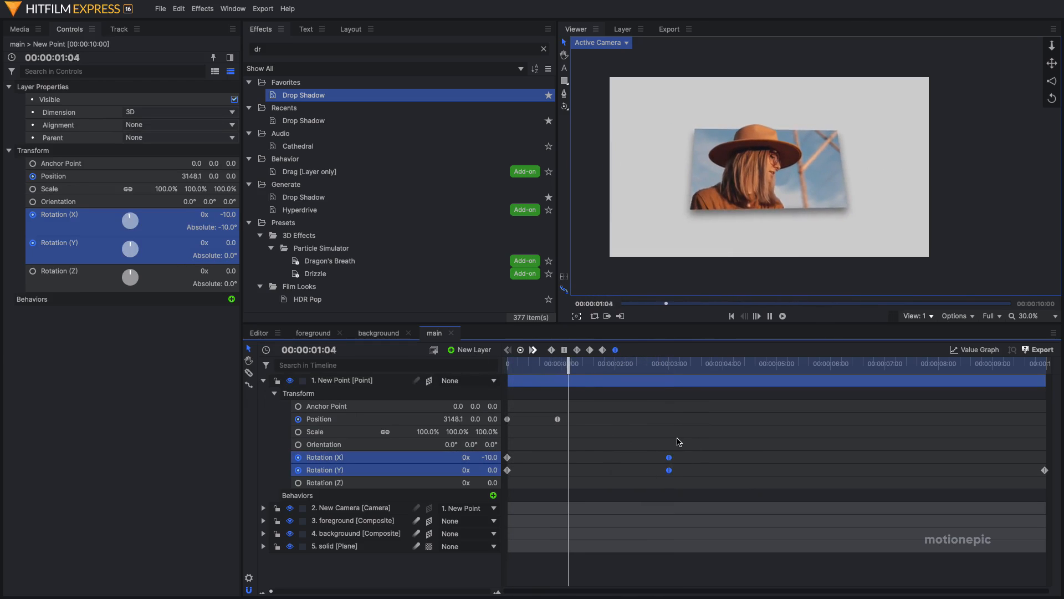
click(676, 363)
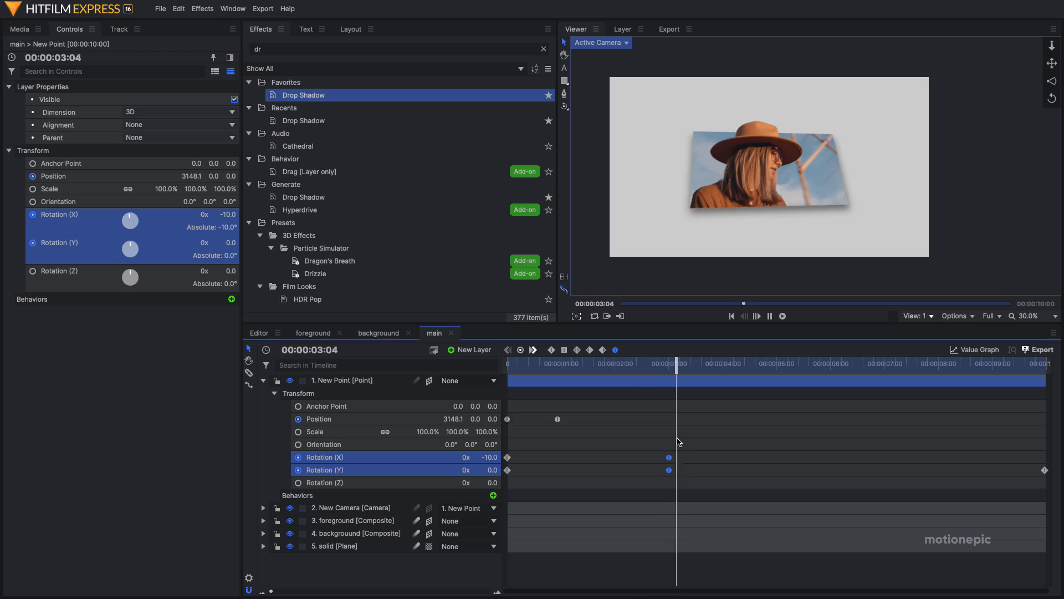